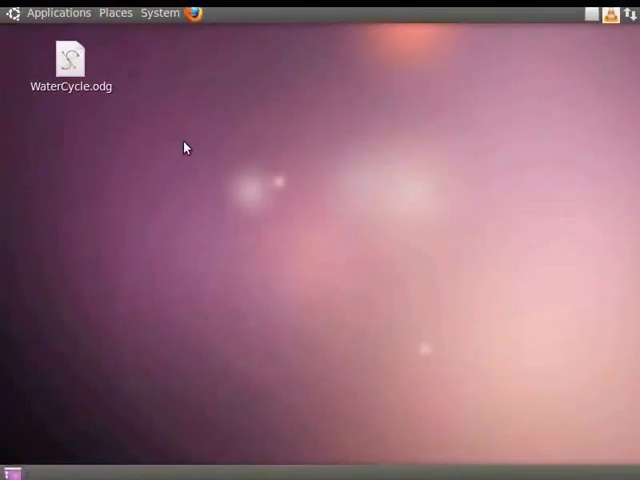
# Open the WaterCycle.odg drawing from the desktop in LibreOffice Draw.
pyautogui.click(70, 64)
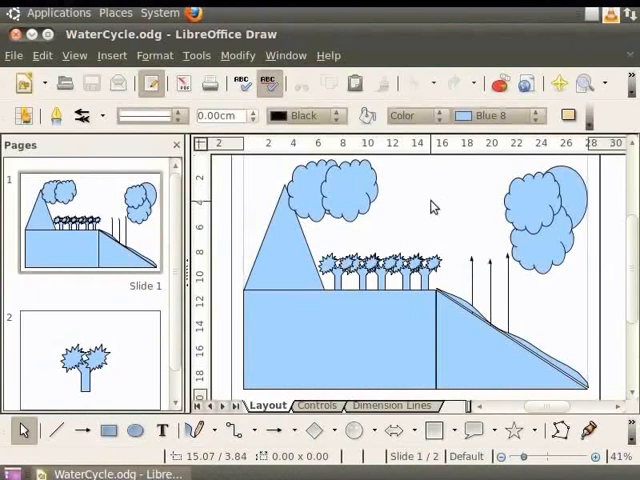
pyautogui.moveTo(500, 216)
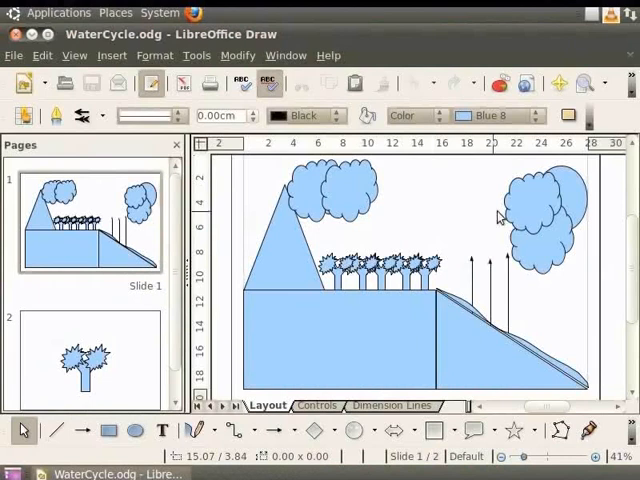
pyautogui.moveTo(472, 224)
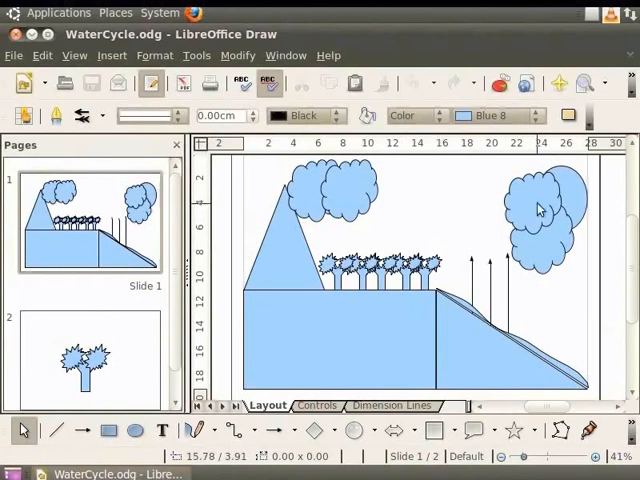
# Fill both shapes of the right-hand cloud with White via the Area dialog.
pyautogui.rightClick(540, 210)
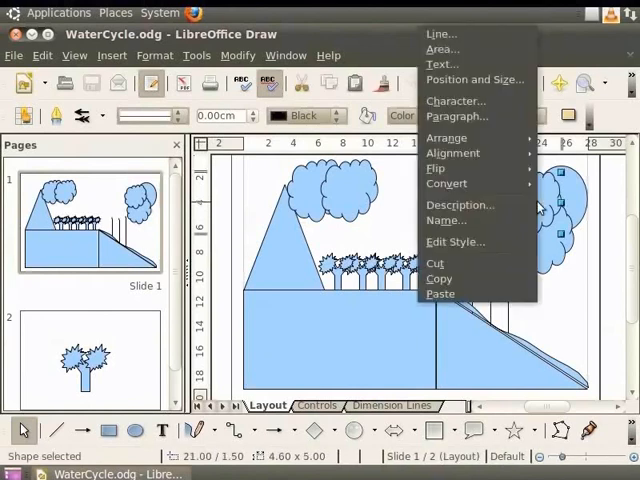
pyautogui.moveTo(476, 80)
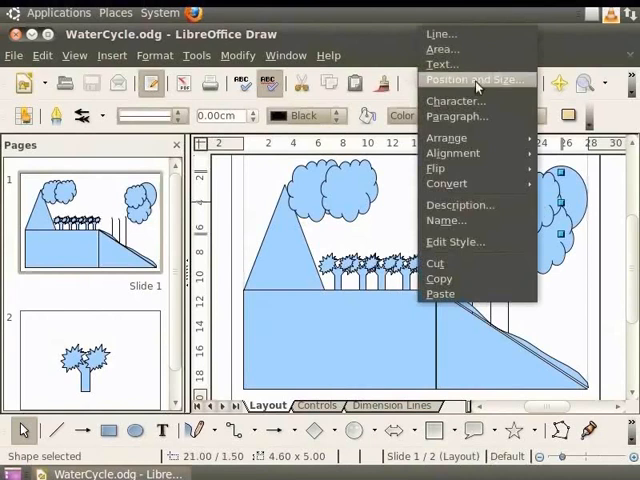
pyautogui.click(444, 48)
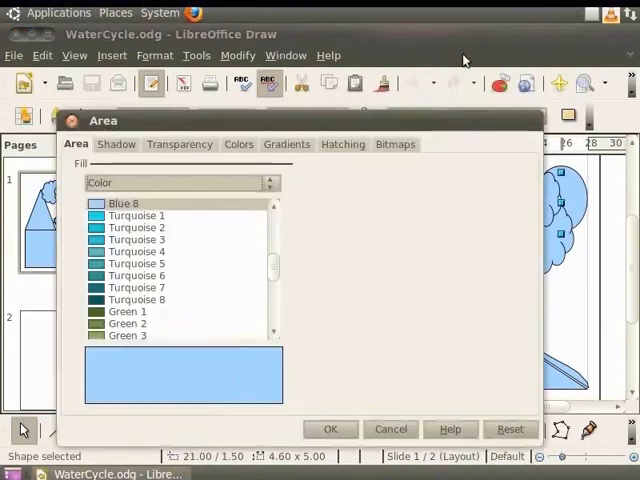
pyautogui.moveTo(104, 130)
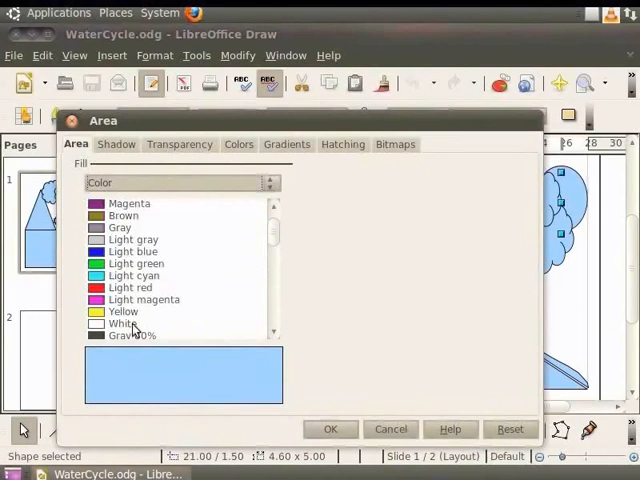
pyautogui.click(122, 324)
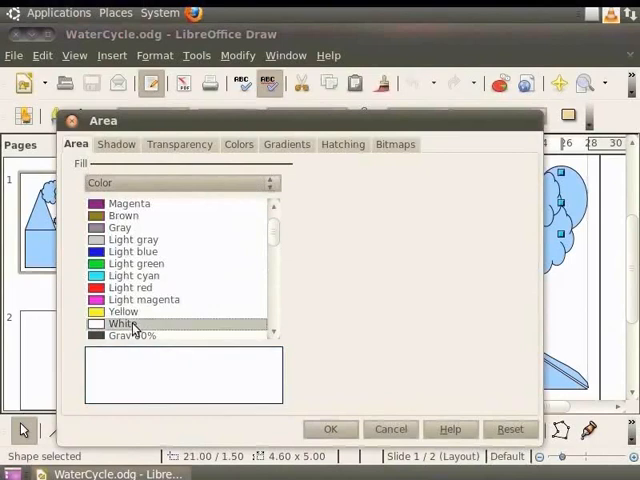
pyautogui.click(330, 428)
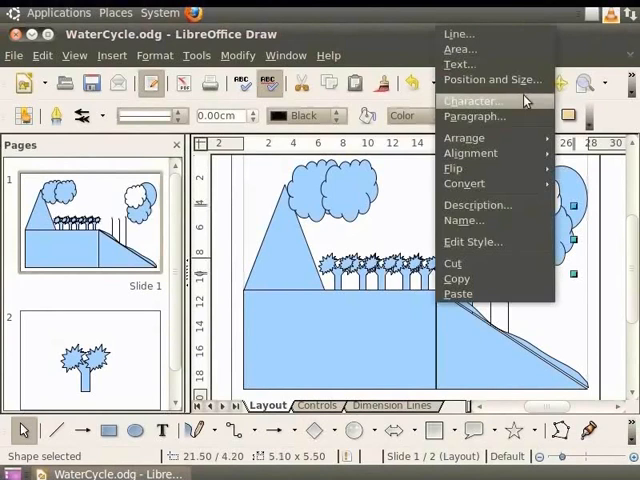
pyautogui.click(460, 48)
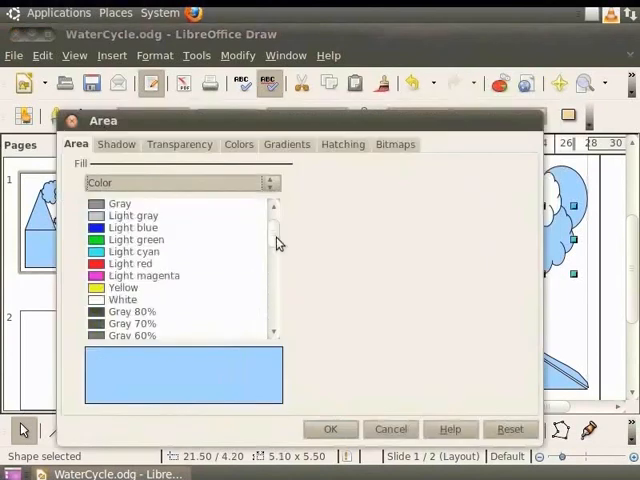
pyautogui.click(330, 428)
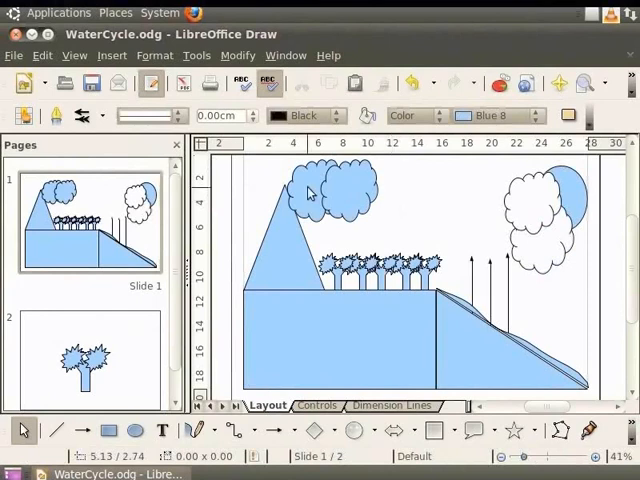
# Group the two left cloud shapes and choose a dark gray colour fill for the group.
pyautogui.click(310, 190)
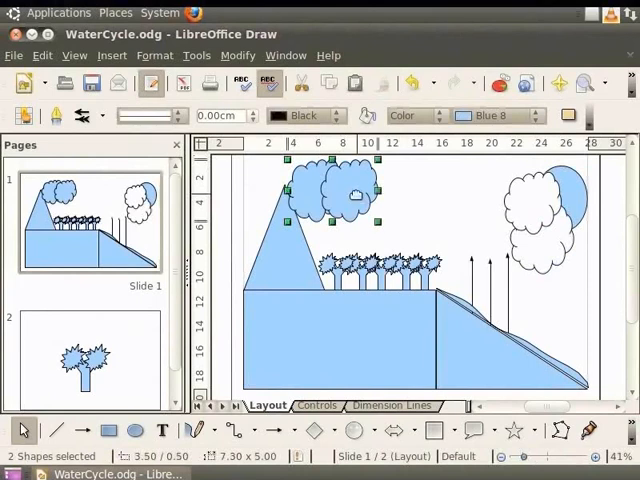
pyautogui.rightClick(360, 200)
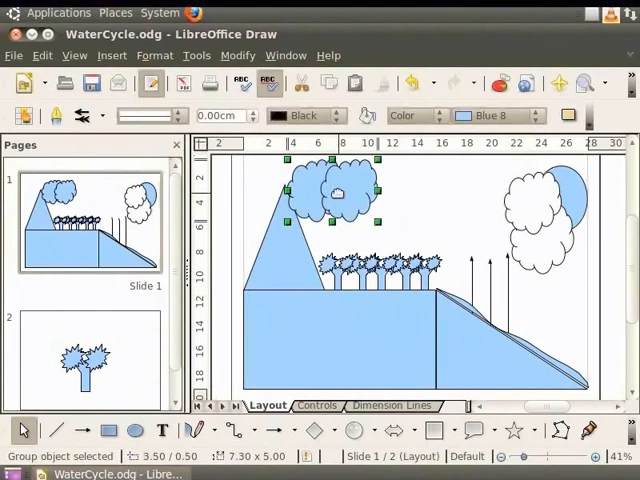
pyautogui.rightClick(340, 190)
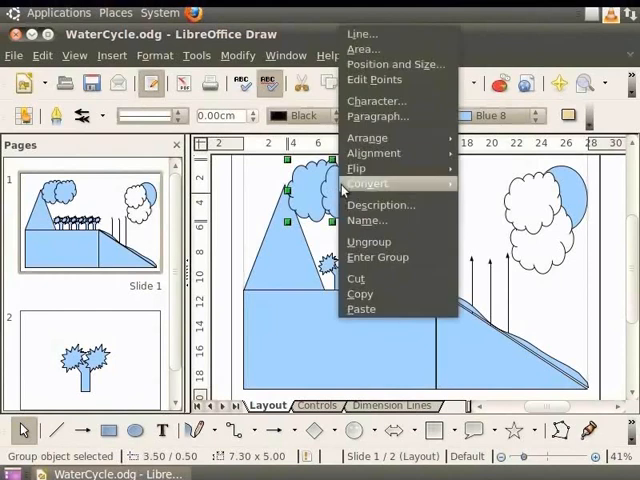
pyautogui.click(362, 48)
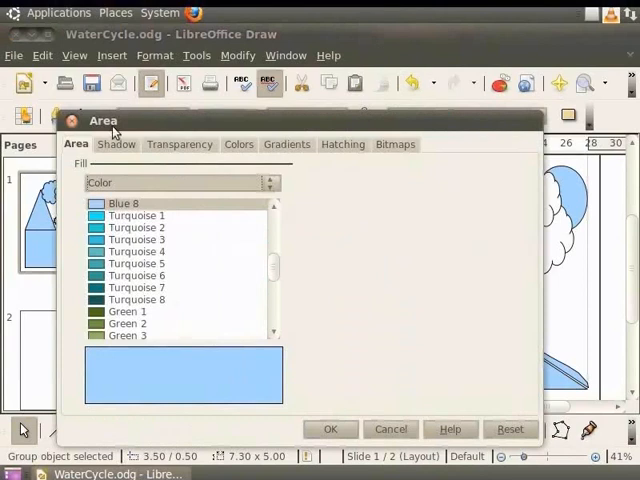
pyautogui.moveTo(78, 156)
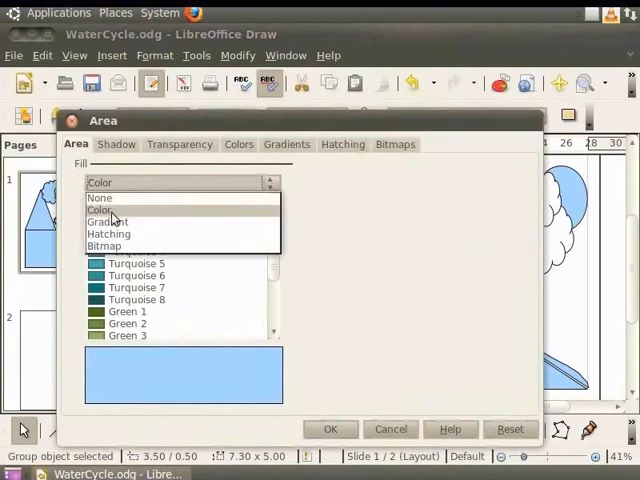
pyautogui.click(98, 208)
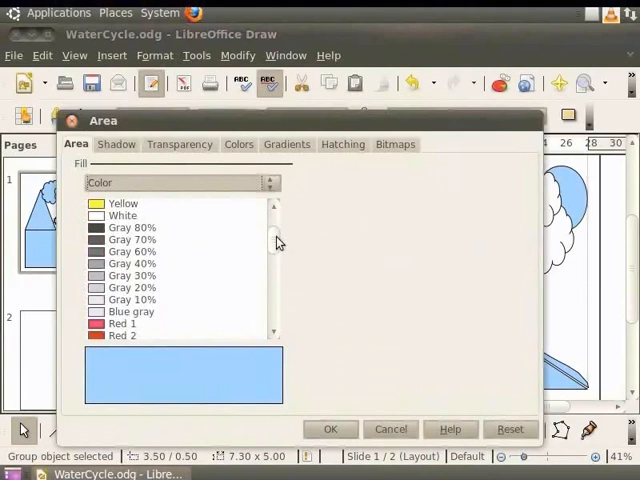
pyautogui.click(132, 240)
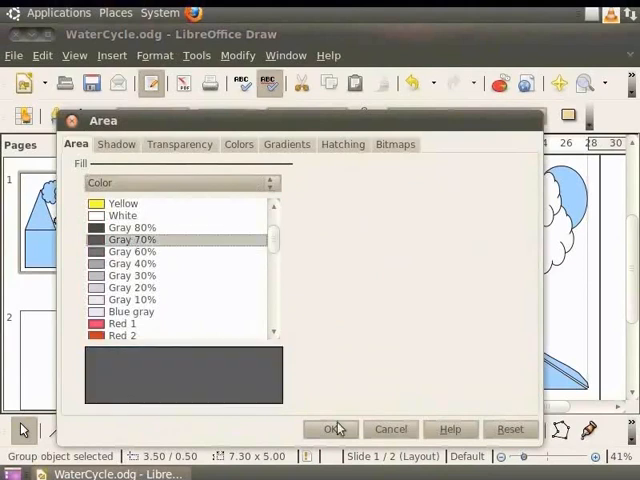
# Apply the dark gray cloud fill, then fill the mountain and ground block Brown and the sun Yellow.
pyautogui.click(334, 428)
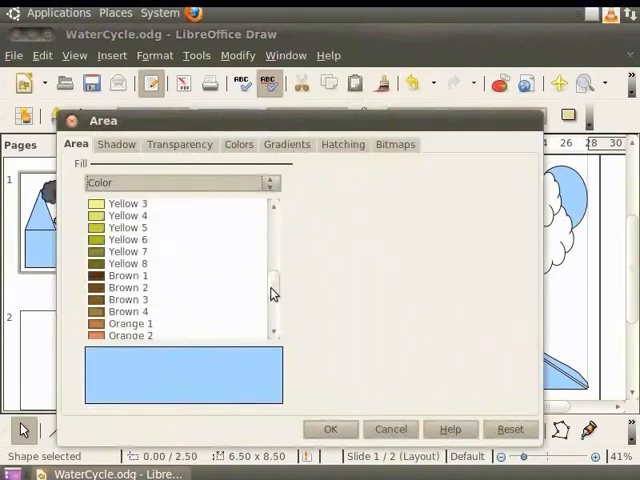
pyautogui.click(330, 428)
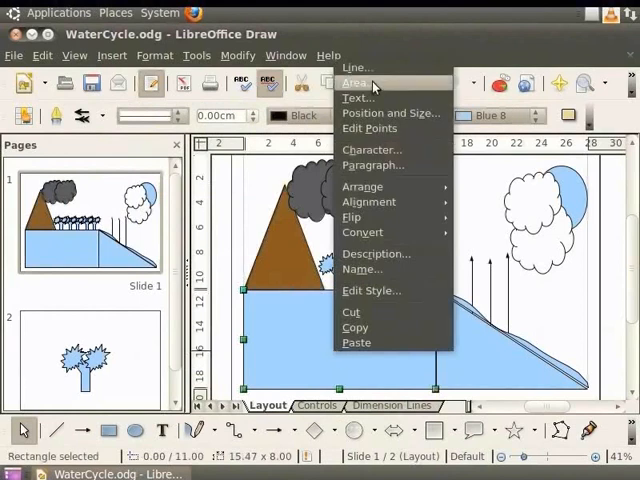
pyautogui.click(356, 82)
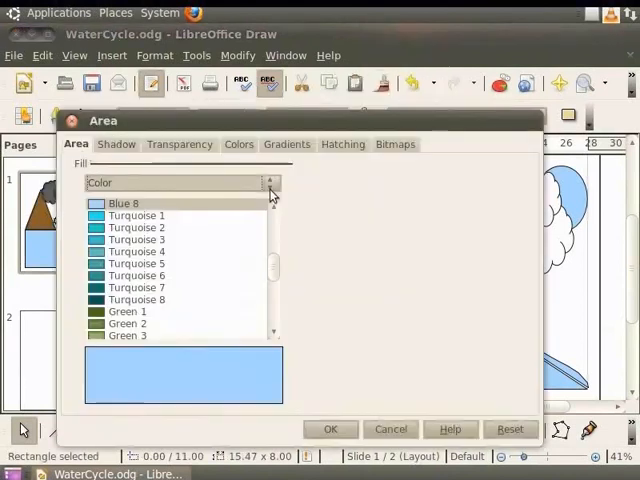
pyautogui.scroll(-3)
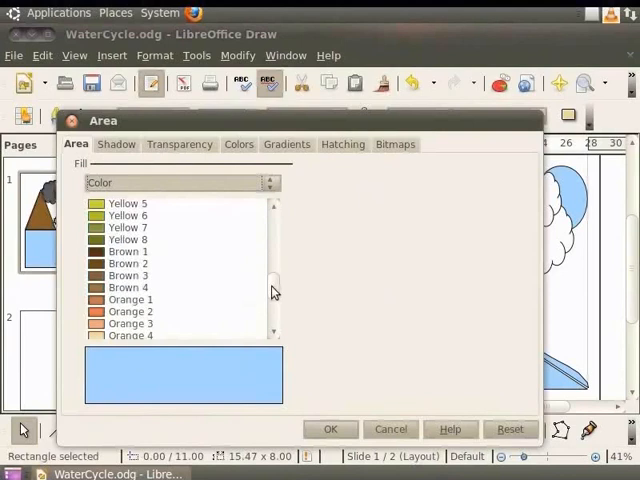
pyautogui.click(332, 428)
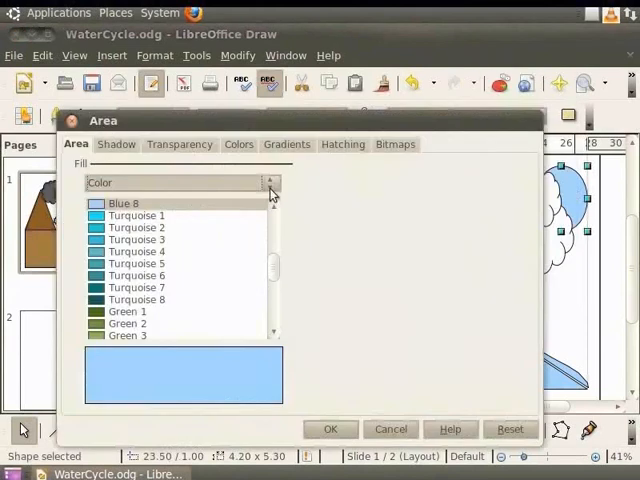
pyautogui.click(122, 264)
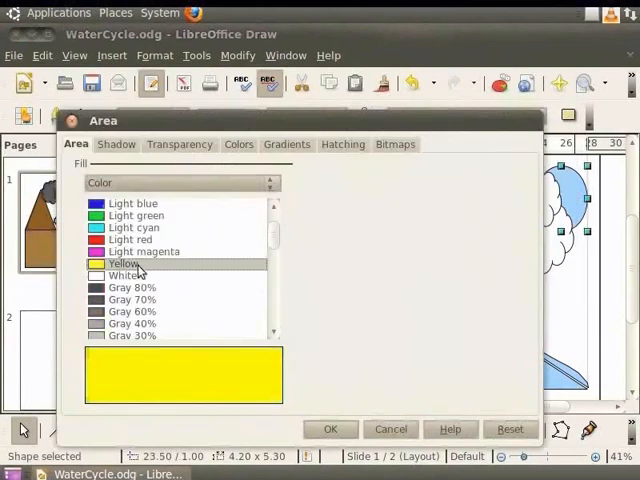
pyautogui.click(330, 428)
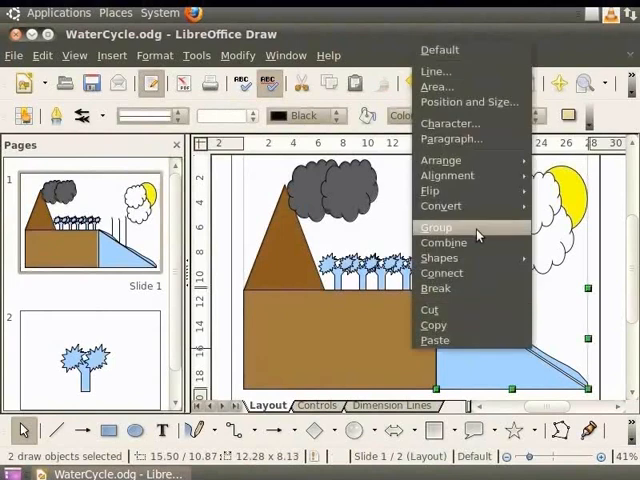
pyautogui.click(436, 228)
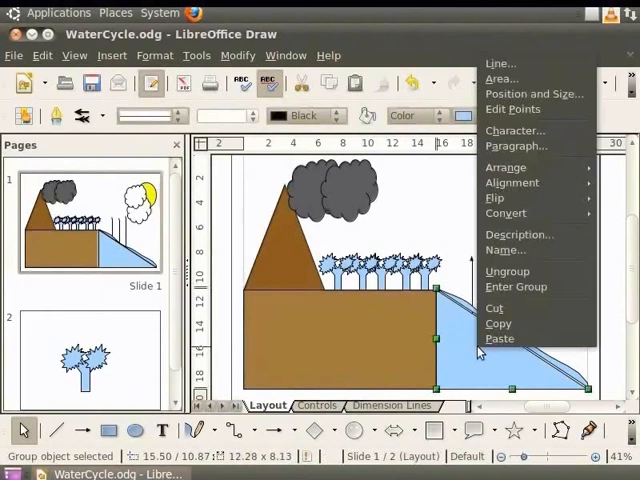
pyautogui.click(502, 78)
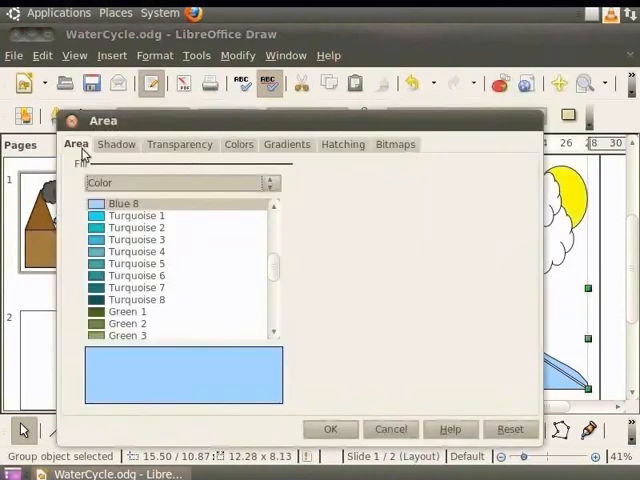
pyautogui.click(180, 182)
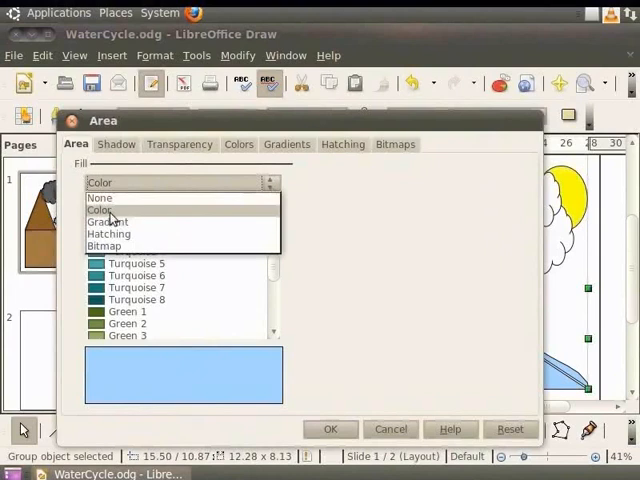
pyautogui.click(136, 216)
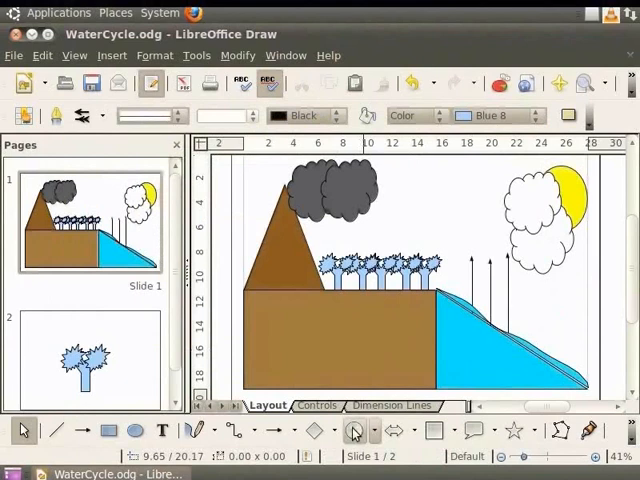
pyautogui.moveTo(524, 364)
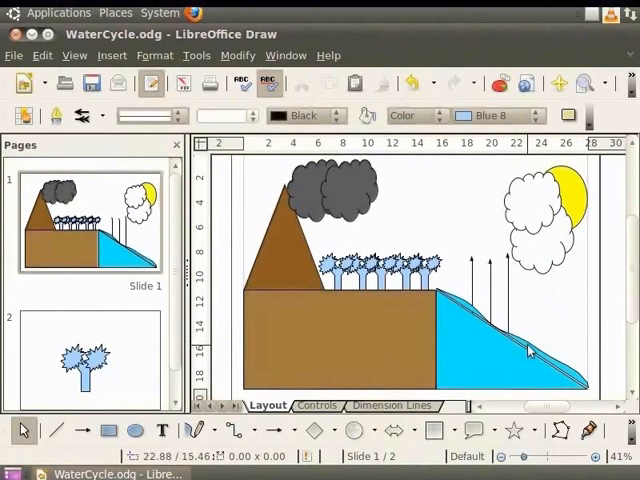
pyautogui.moveTo(544, 312)
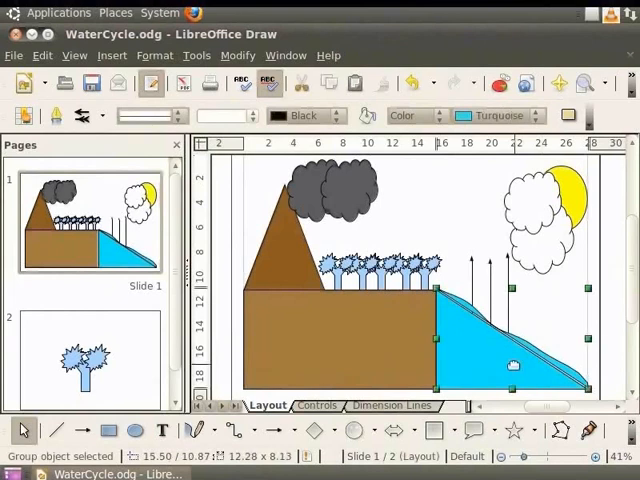
# Set the sea group's outline to no line in the Line dialog.
pyautogui.rightClick(510, 370)
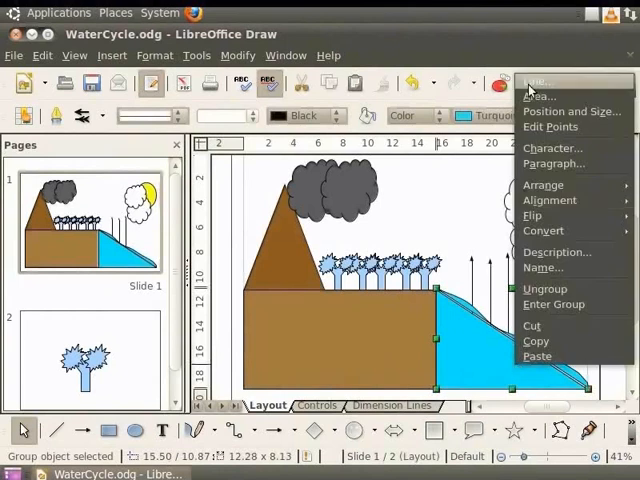
pyautogui.click(540, 82)
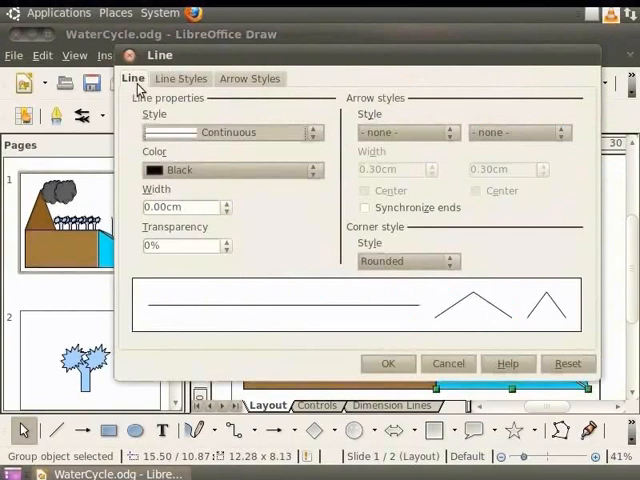
pyautogui.moveTo(164, 110)
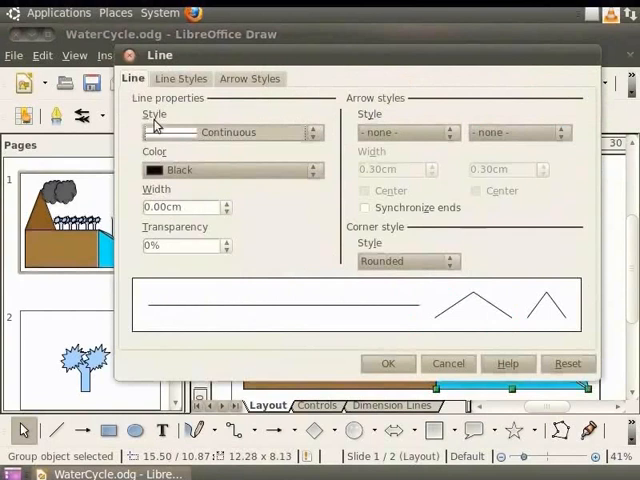
pyautogui.click(312, 132)
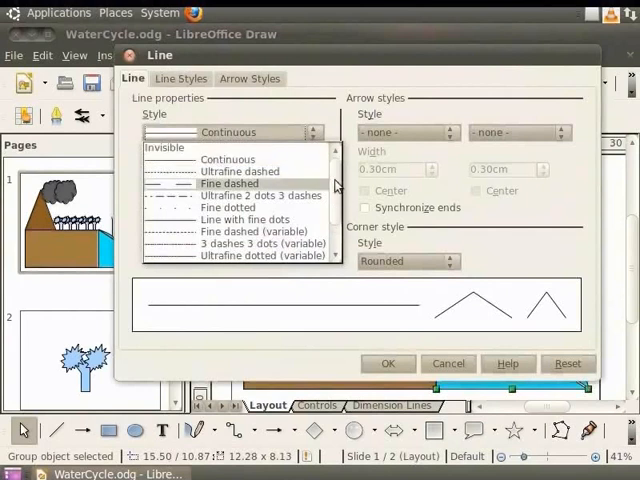
pyautogui.click(164, 148)
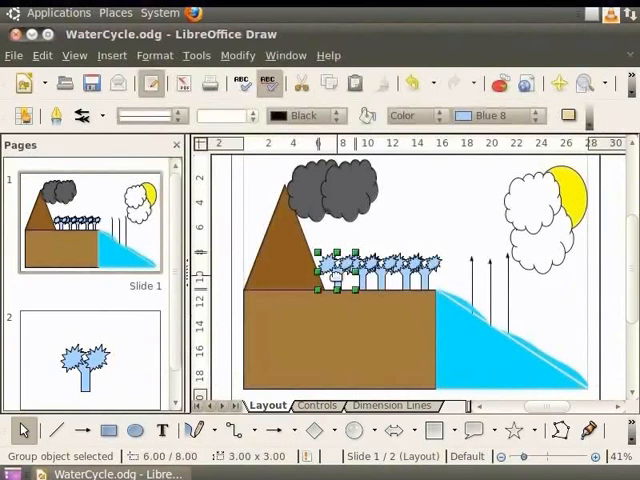
# Enter the tree group and select the first tree's crown.
pyautogui.rightClick(344, 270)
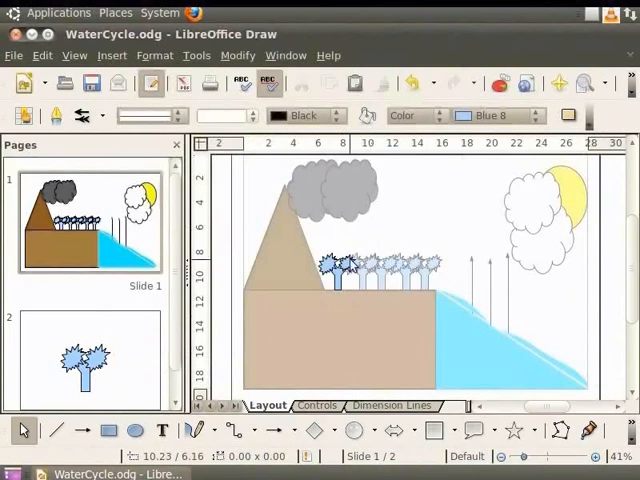
pyautogui.click(344, 264)
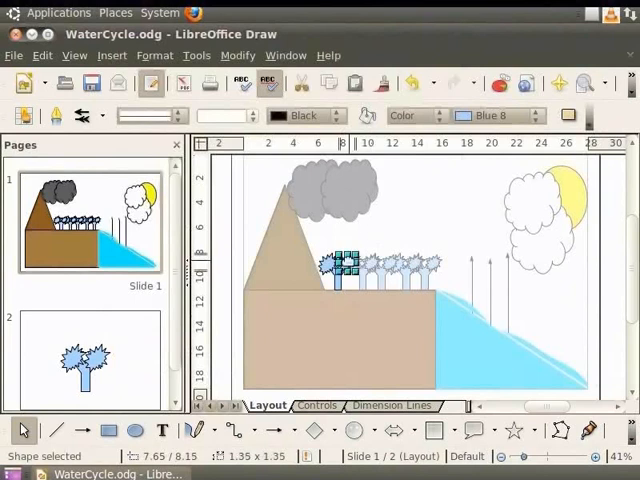
# Fill the first tree's crown with Green 5 and bring the Area dialog back up.
pyautogui.rightClick(340, 264)
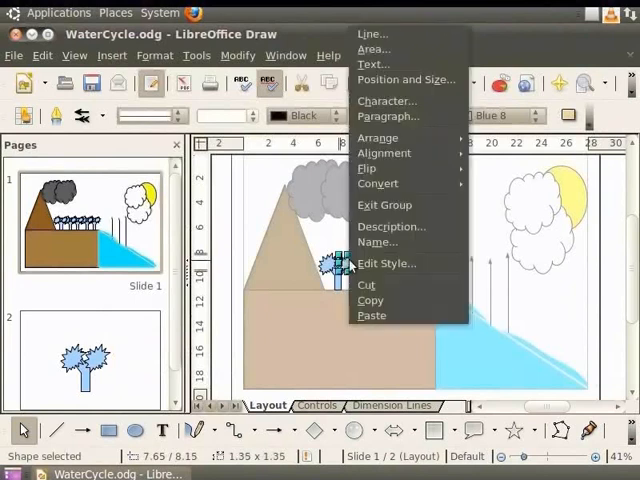
pyautogui.moveTo(380, 48)
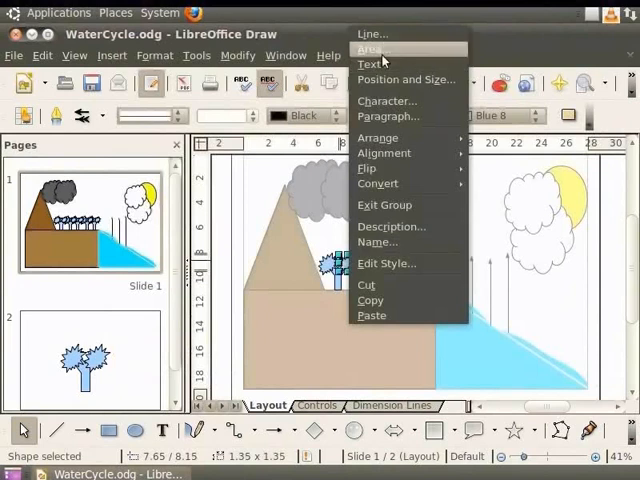
pyautogui.click(374, 48)
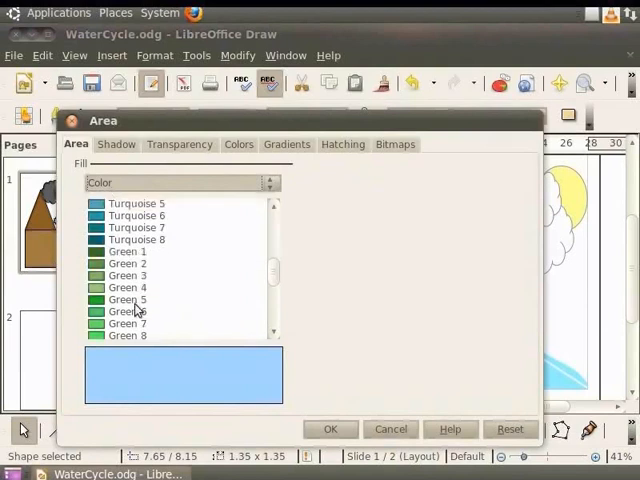
pyautogui.click(128, 300)
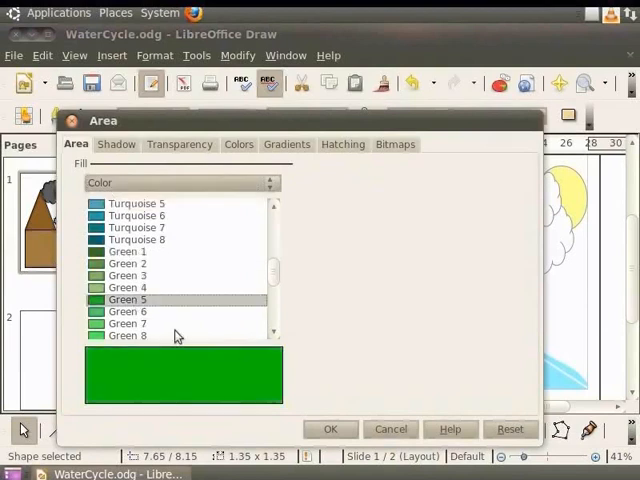
pyautogui.click(330, 428)
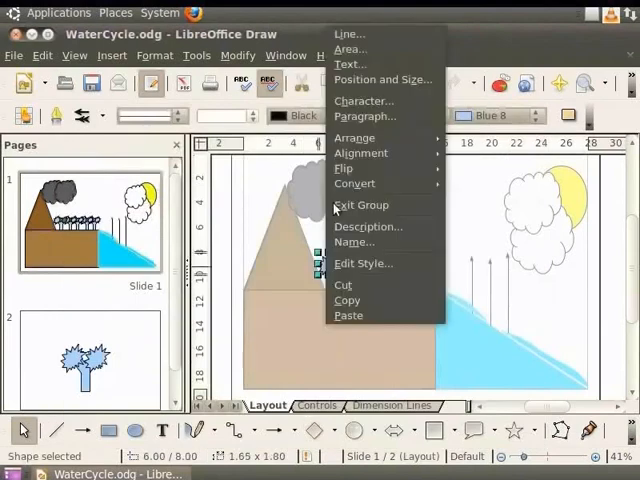
pyautogui.click(350, 48)
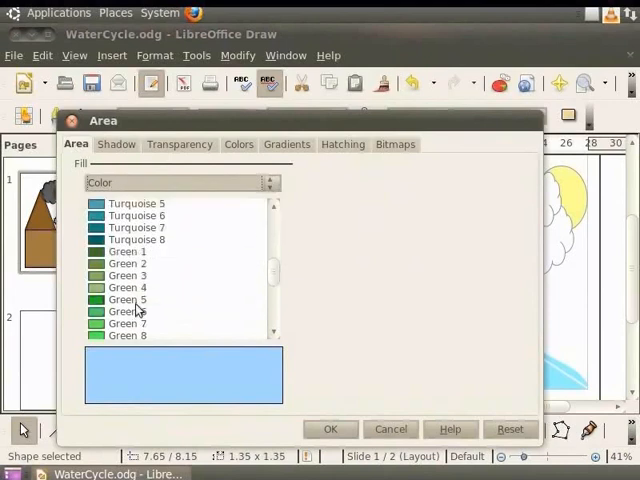
# Fill the first tree's trunk with a plain Brown 1 colour.
pyautogui.click(330, 428)
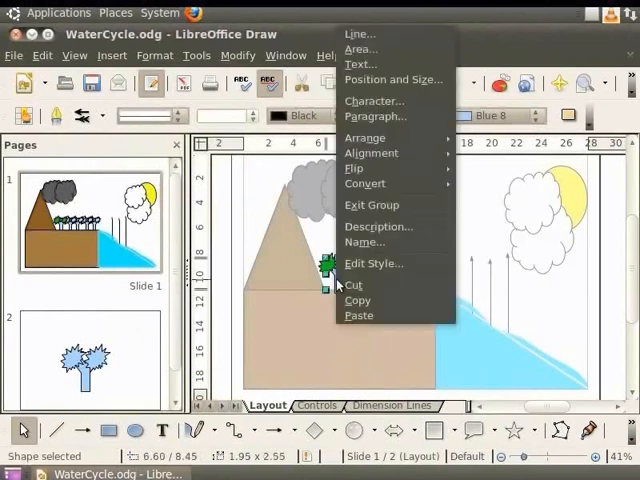
pyautogui.moveTo(384, 124)
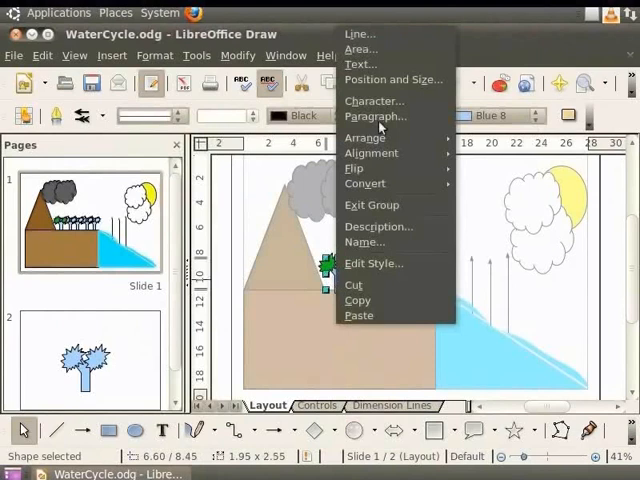
pyautogui.click(360, 48)
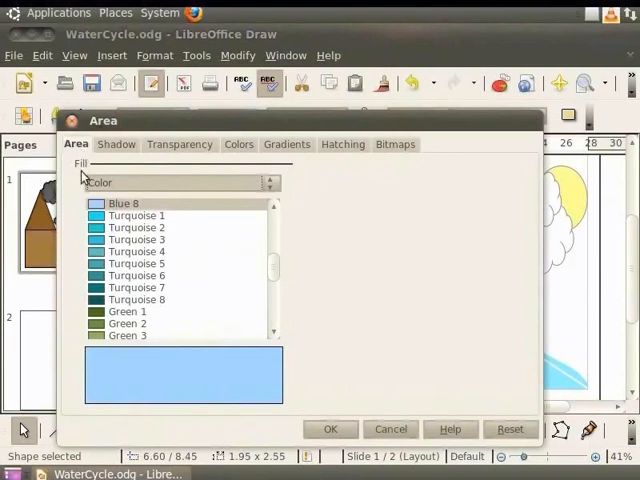
pyautogui.click(268, 182)
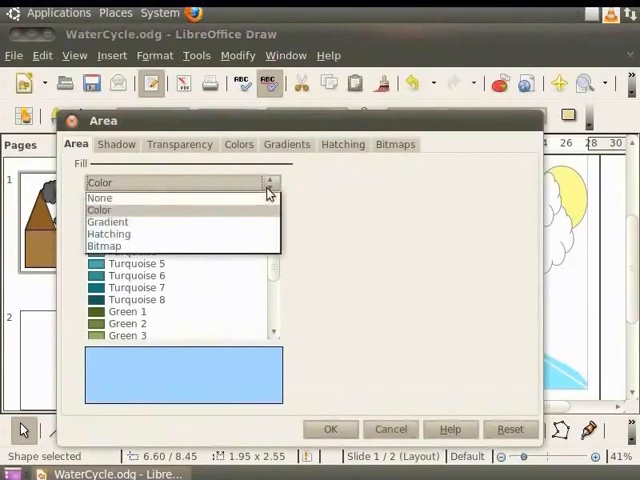
pyautogui.click(96, 208)
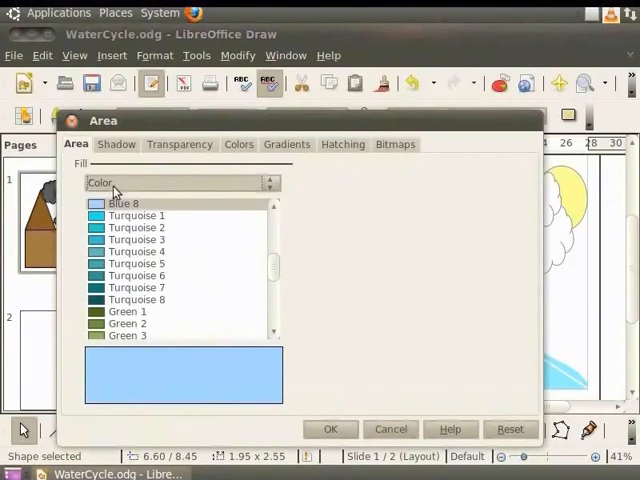
pyautogui.scroll(-3)
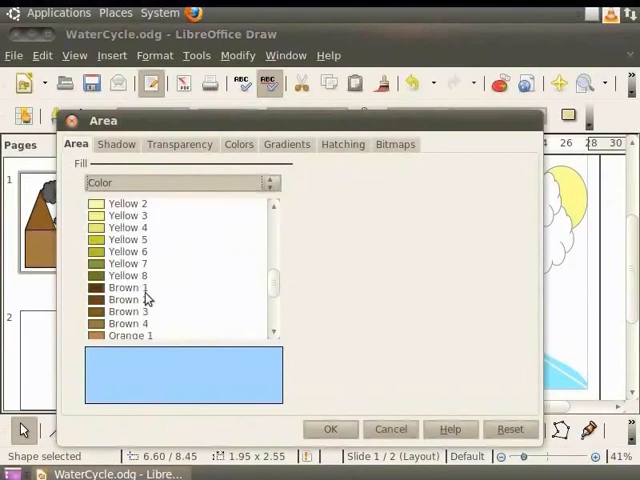
pyautogui.click(124, 288)
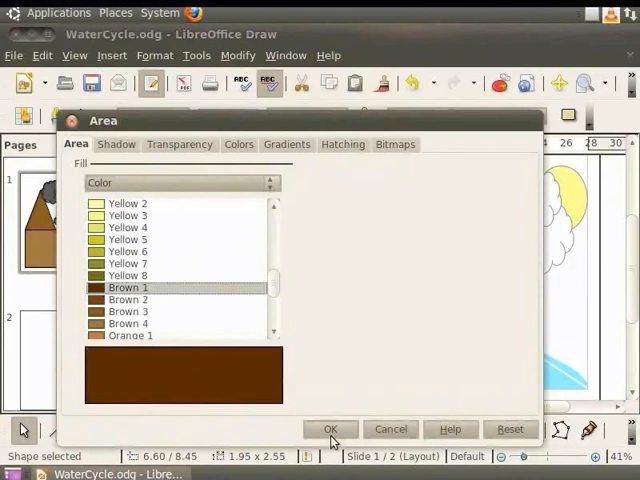
pyautogui.click(330, 428)
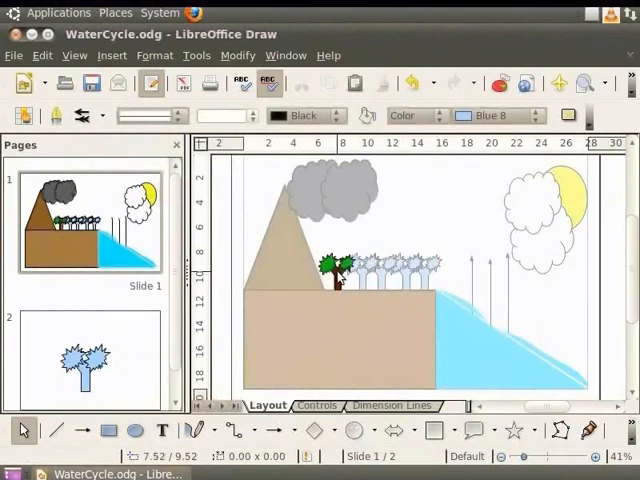
# Exit the tree group and copy the coloured tree across the row.
pyautogui.rightClick(330, 270)
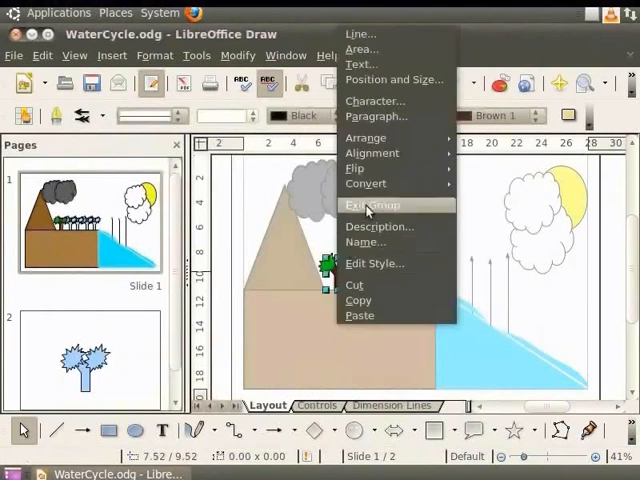
pyautogui.click(372, 204)
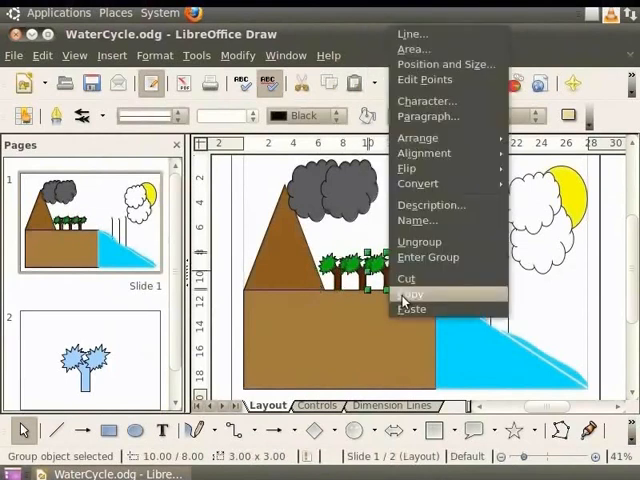
pyautogui.click(412, 292)
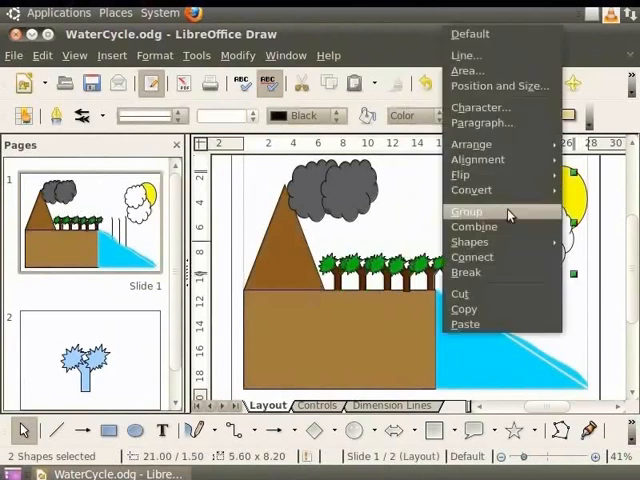
# Group the cloud shapes and give the group a Gray drop shadow.
pyautogui.click(466, 212)
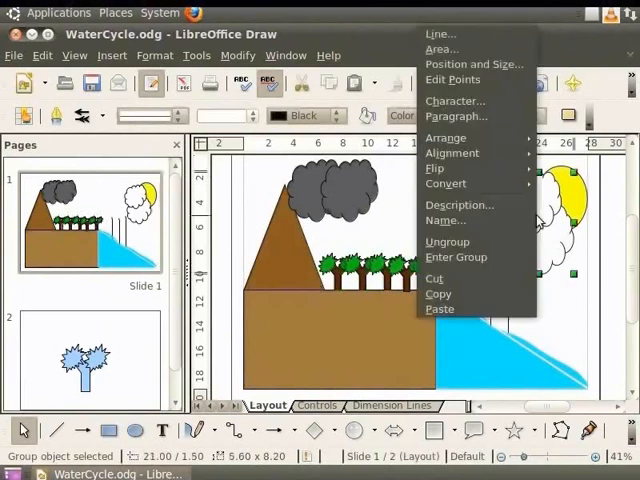
pyautogui.moveTo(442, 48)
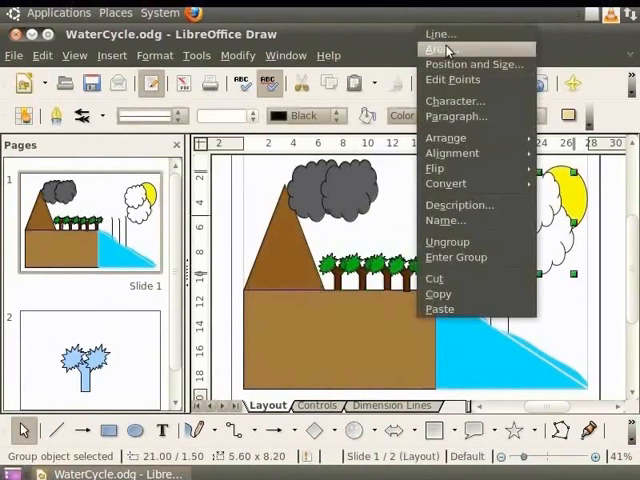
pyautogui.click(436, 48)
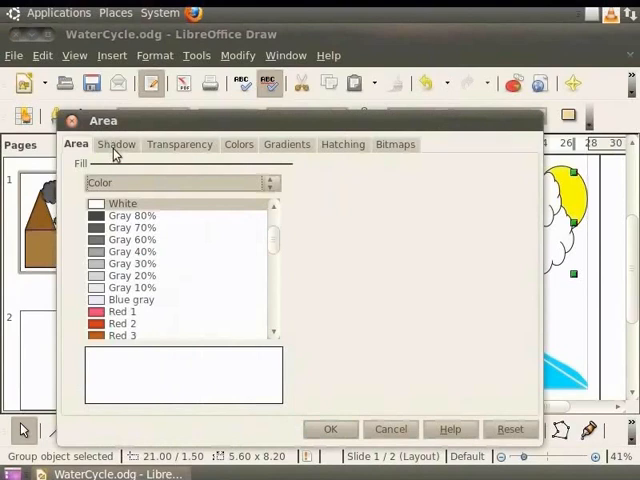
pyautogui.click(116, 144)
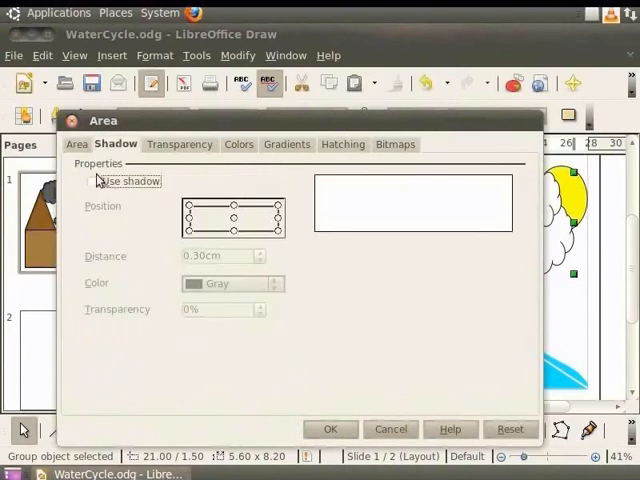
pyautogui.click(92, 180)
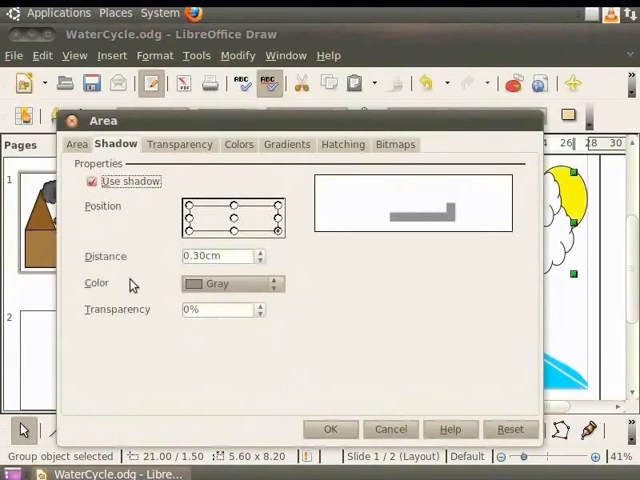
pyautogui.click(272, 284)
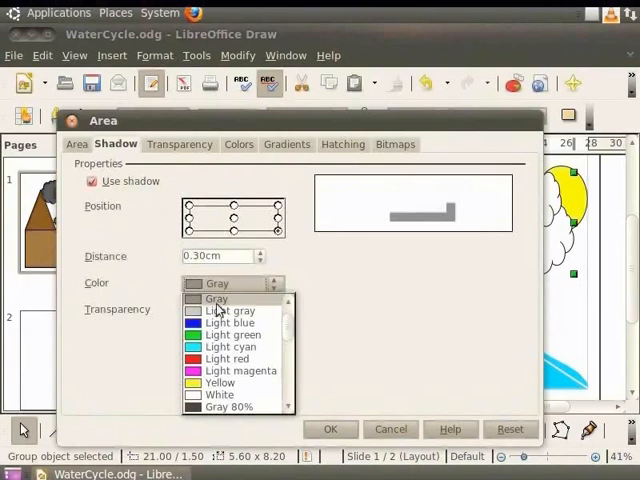
pyautogui.click(216, 298)
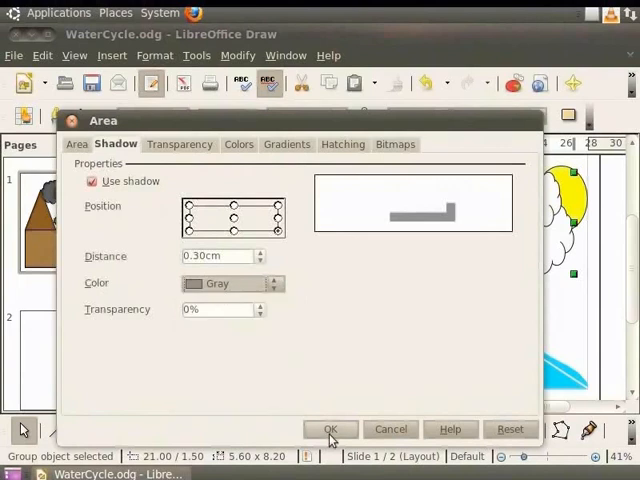
pyautogui.click(330, 428)
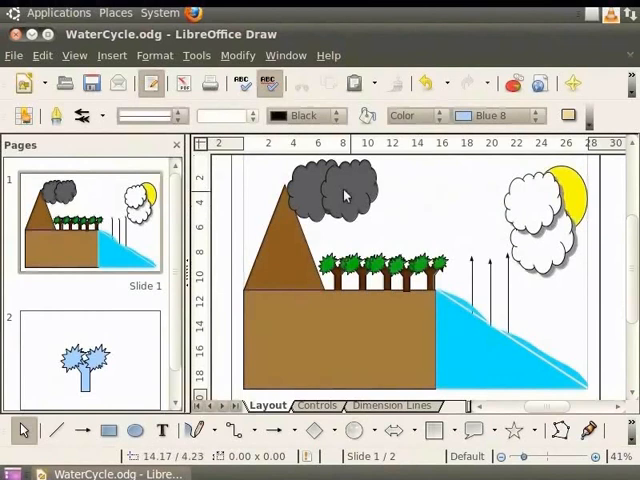
# Fill the dark storm cloud with the Gradient 1 preset via the Area dialog.
pyautogui.click(344, 190)
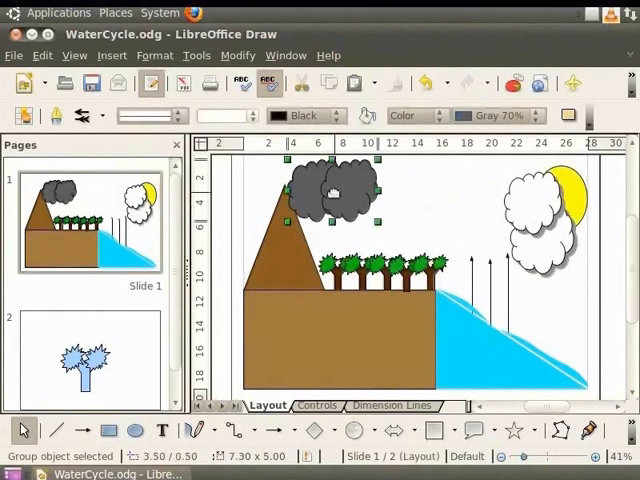
pyautogui.rightClick(336, 200)
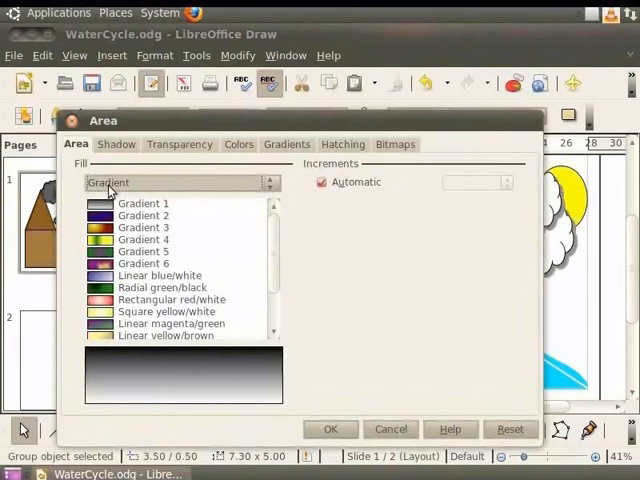
pyautogui.click(144, 204)
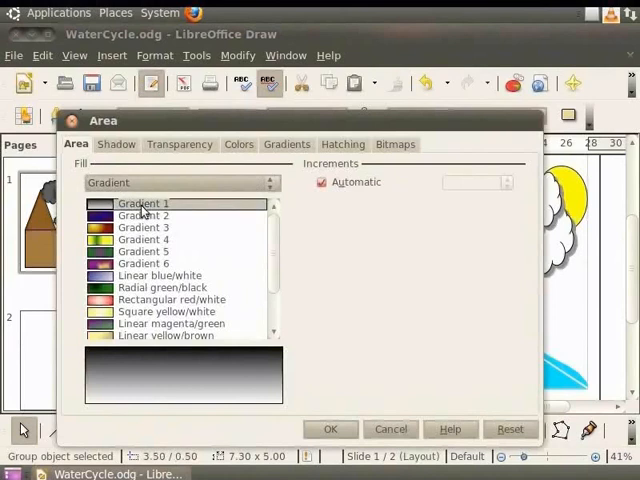
pyautogui.click(332, 428)
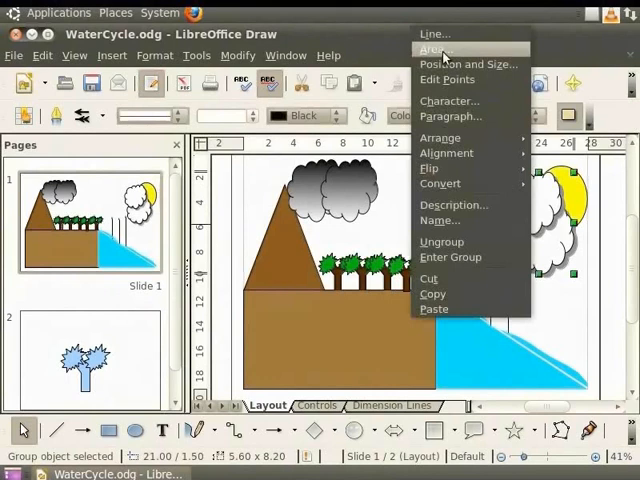
# Reach the Colors definitions in the white clouds' Area dialog, keeping Fill as Color.
pyautogui.click(436, 48)
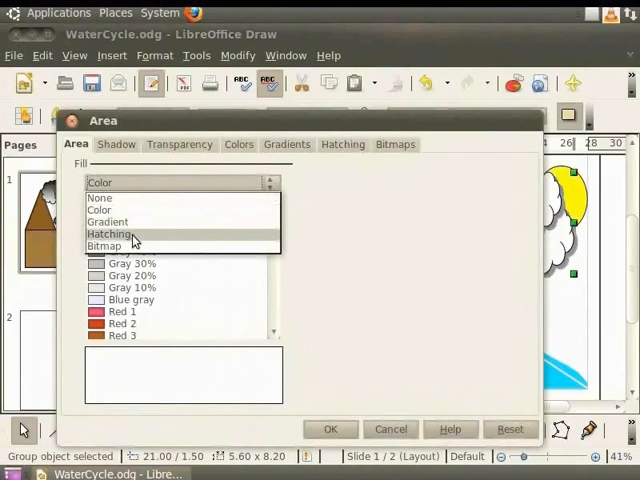
pyautogui.click(100, 196)
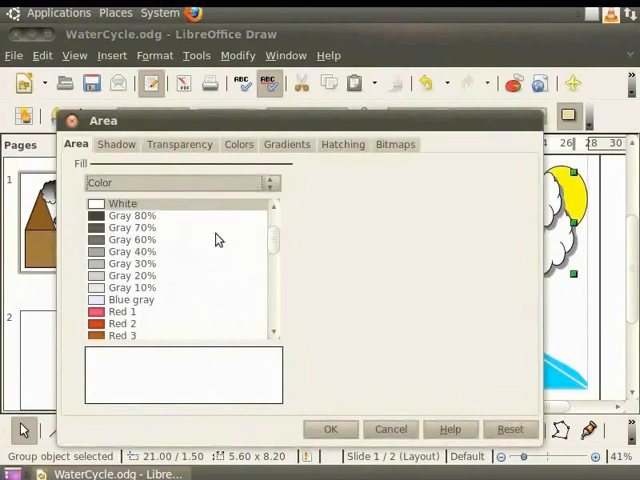
pyautogui.moveTo(304, 156)
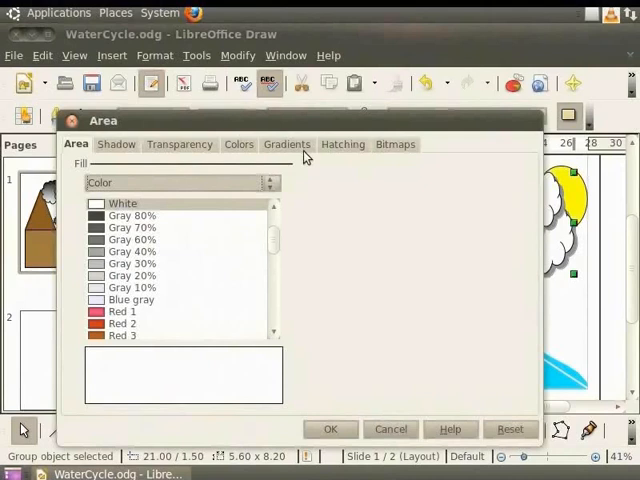
pyautogui.moveTo(410, 156)
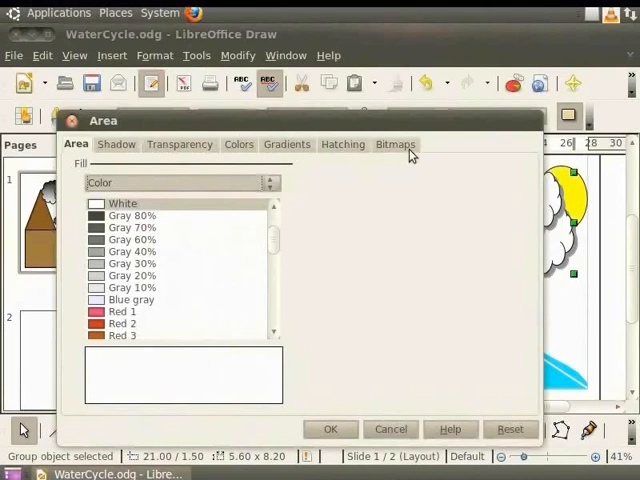
pyautogui.moveTo(344, 232)
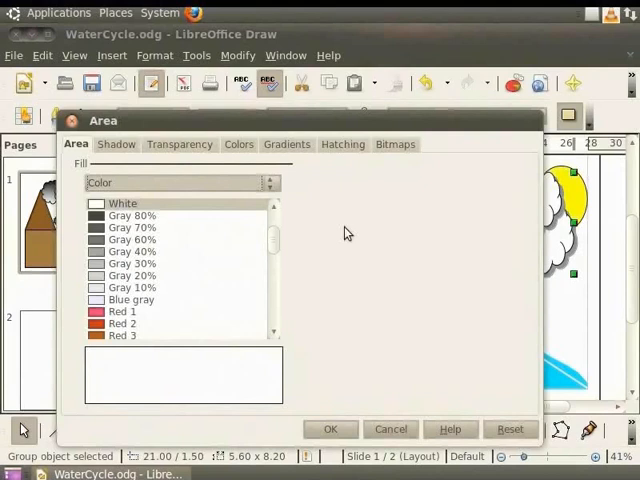
pyautogui.click(238, 144)
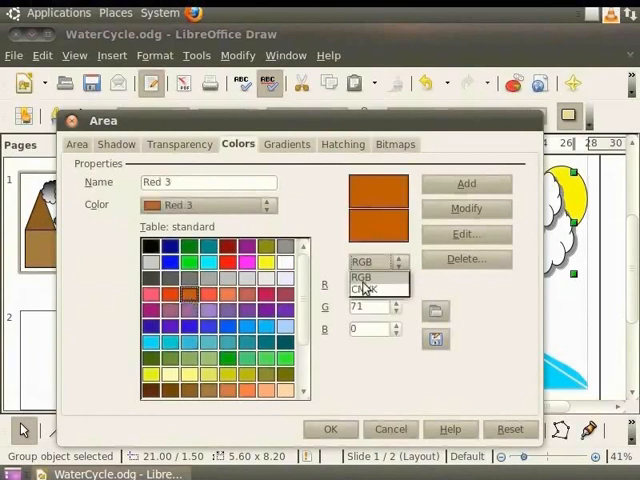
# Define an RGB colour 200, 100, 50 named New red, add it and select its swatch.
pyautogui.click(364, 276)
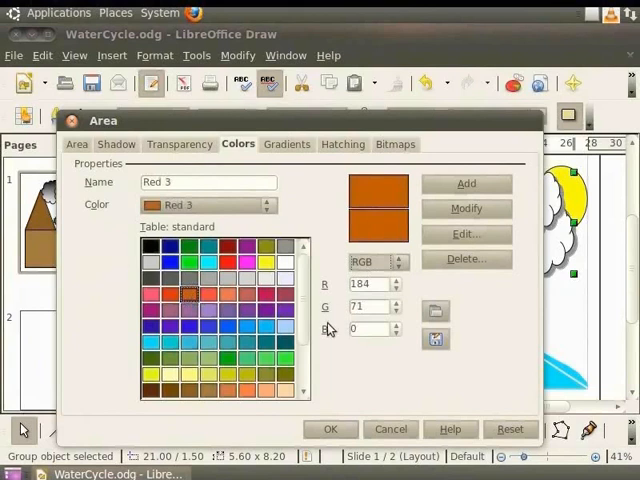
pyautogui.moveTo(330, 338)
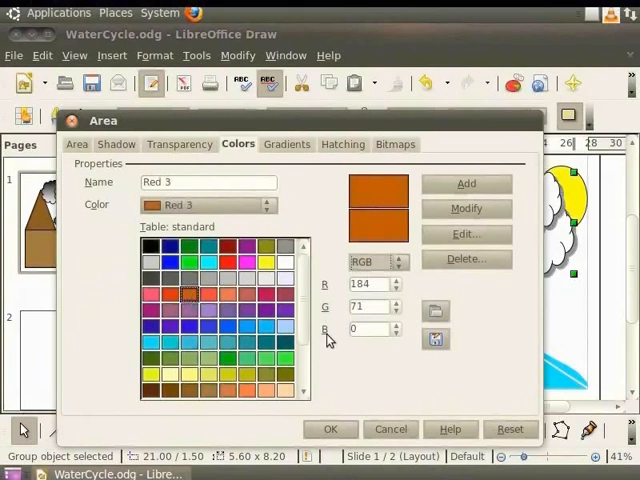
pyautogui.moveTo(364, 270)
pyautogui.write('200')
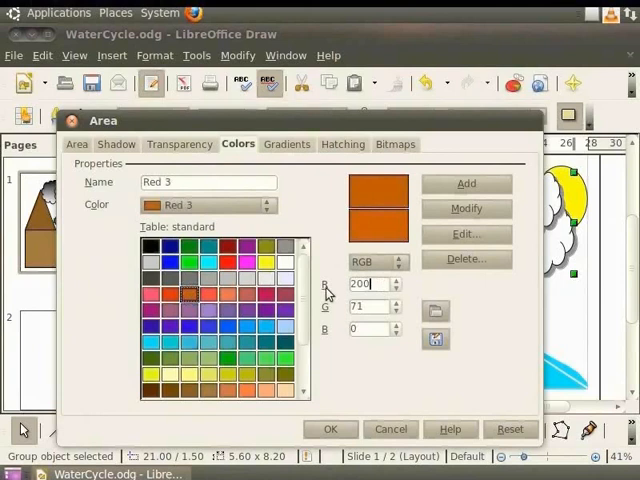
pyautogui.write('100')
pyautogui.click(374, 328)
pyautogui.write('50')
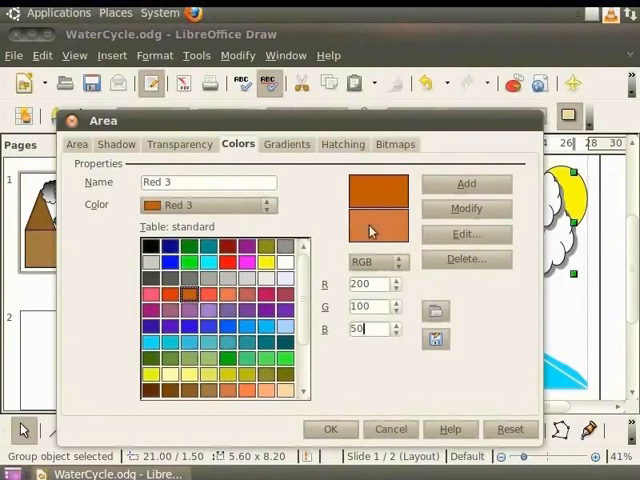
pyautogui.moveTo(316, 212)
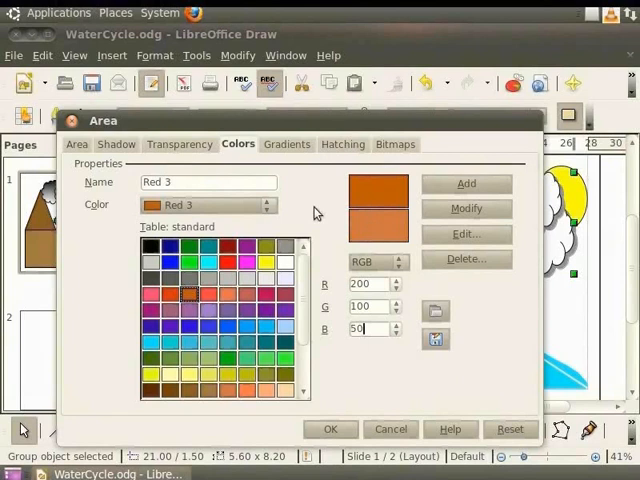
pyautogui.moveTo(376, 196)
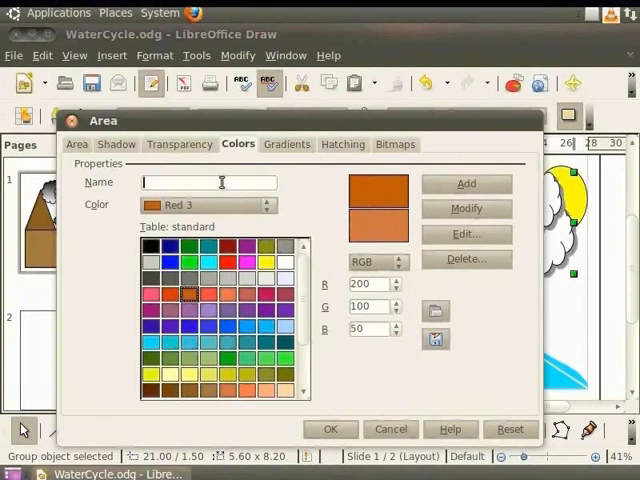
pyautogui.write('New red')
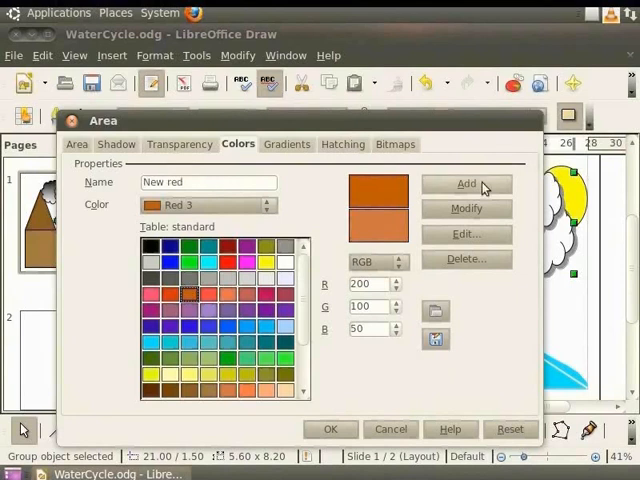
pyautogui.click(468, 184)
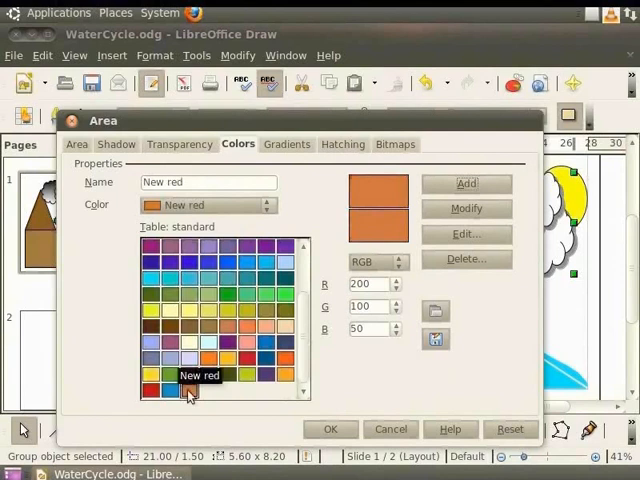
pyautogui.click(330, 428)
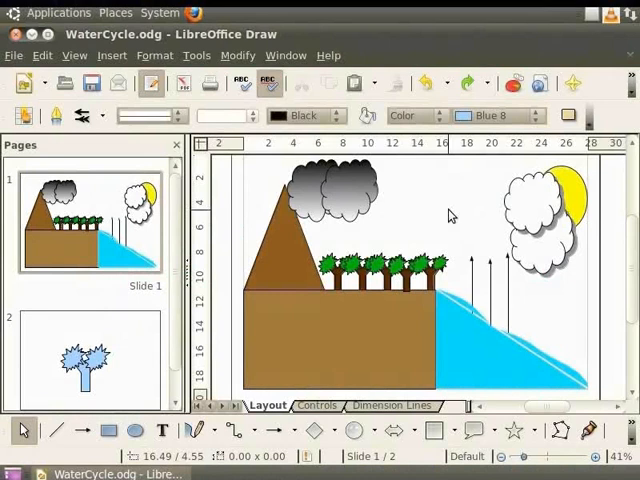
pyautogui.moveTo(540, 216)
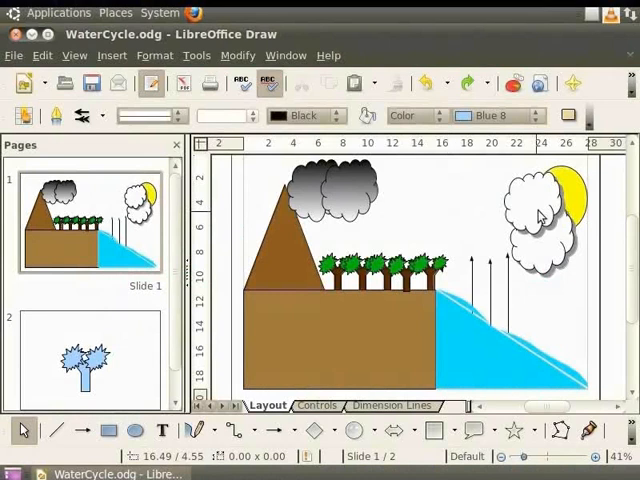
# Import 267x375.aspx.jpg as a bitmap fill named NewBitmap for the white cloud group.
pyautogui.click(540, 216)
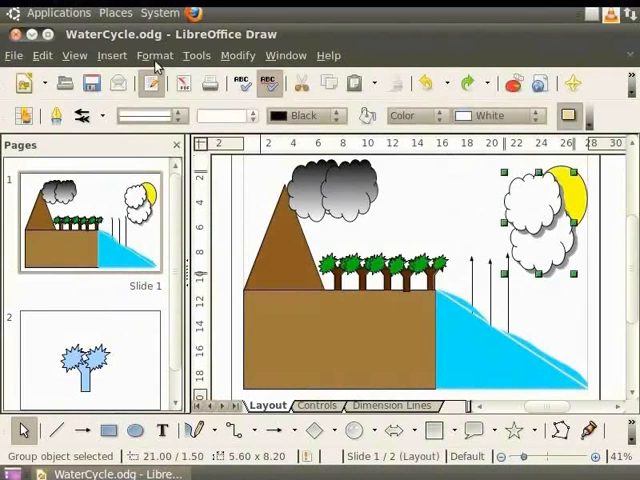
pyautogui.click(154, 56)
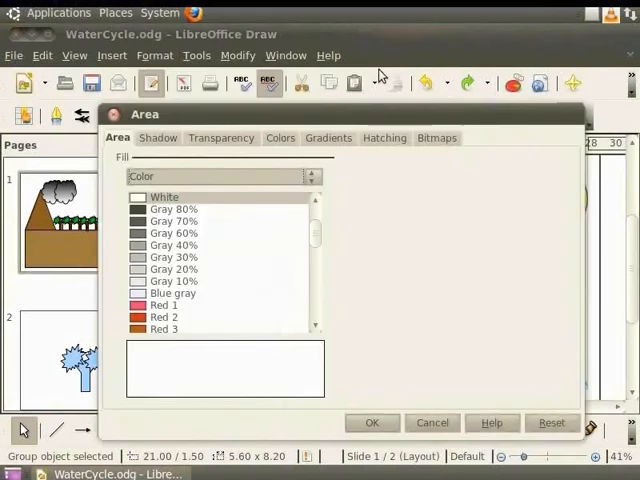
pyautogui.moveTo(292, 114)
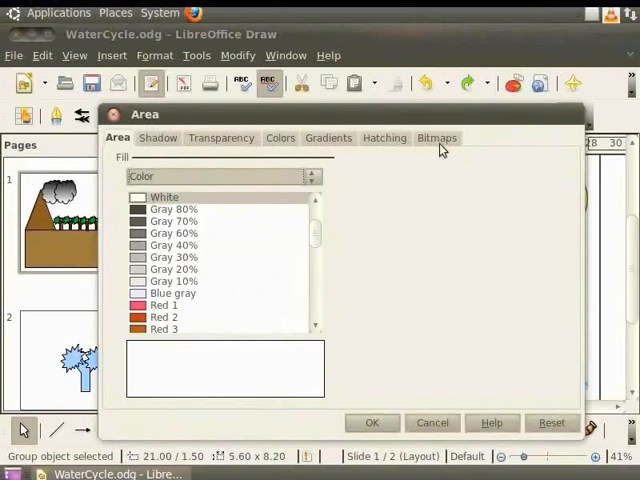
pyautogui.click(436, 136)
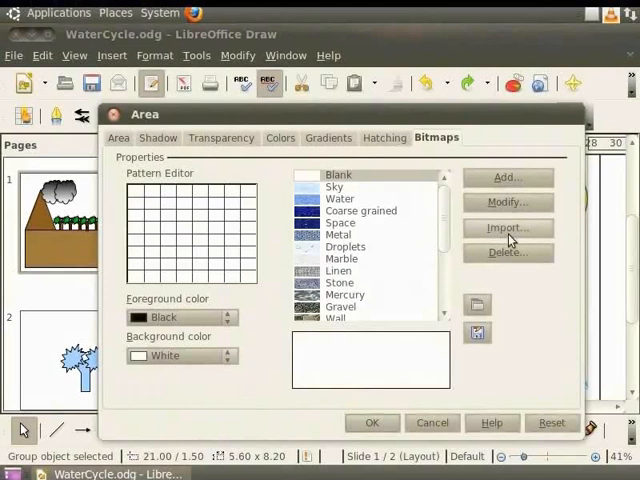
pyautogui.click(508, 228)
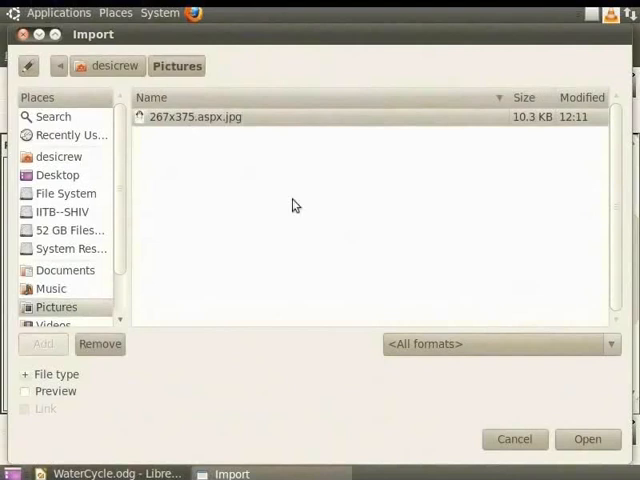
pyautogui.click(588, 440)
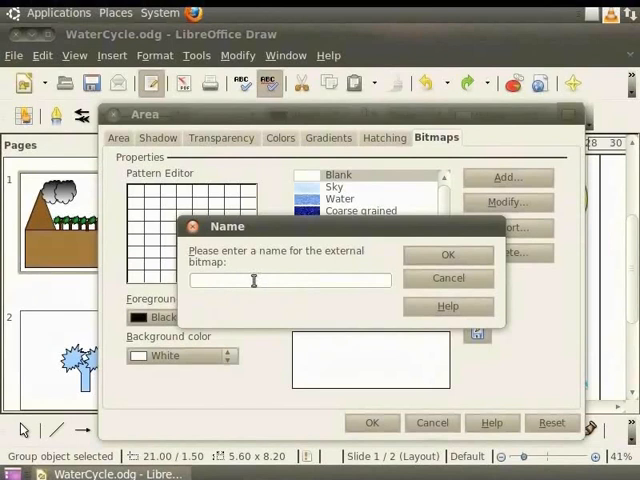
pyautogui.write('NewBitmap')
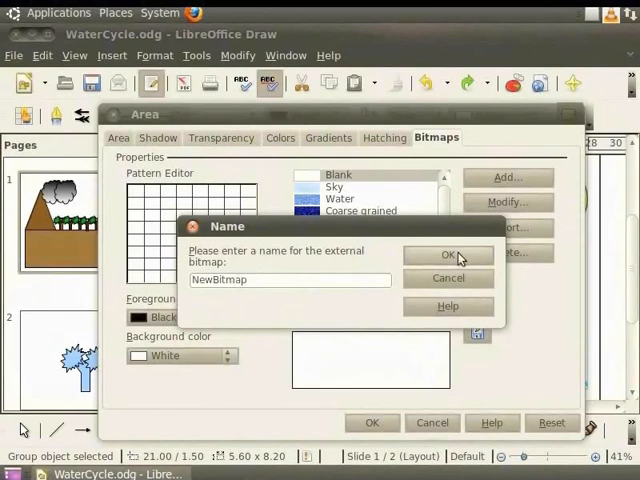
pyautogui.click(448, 252)
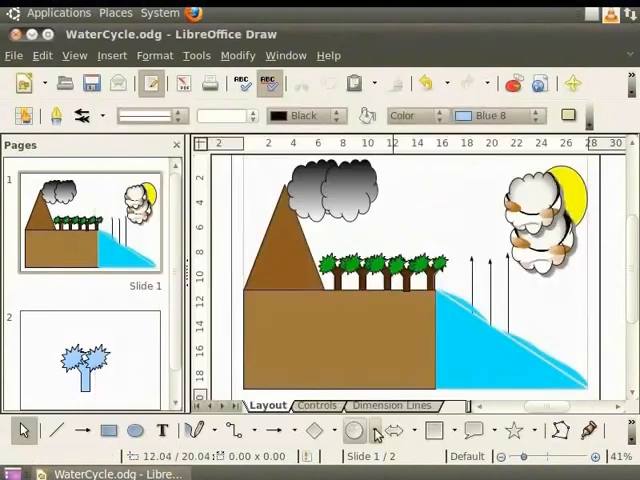
pyautogui.moveTo(478, 222)
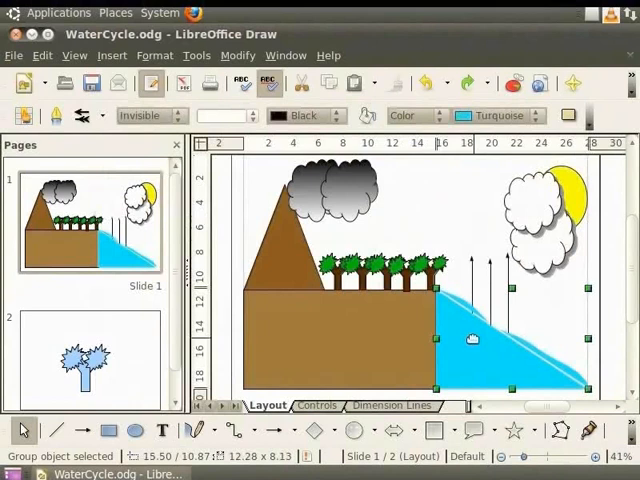
# Fill the grouped sea shape with the Water bitmap pattern from the Area dialog.
pyautogui.rightClick(472, 338)
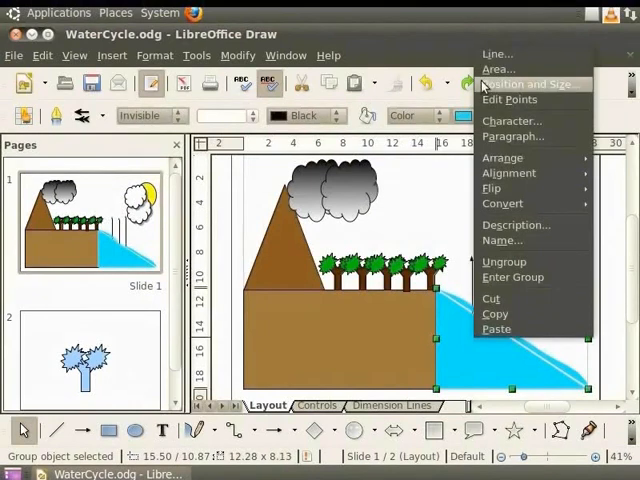
pyautogui.click(500, 68)
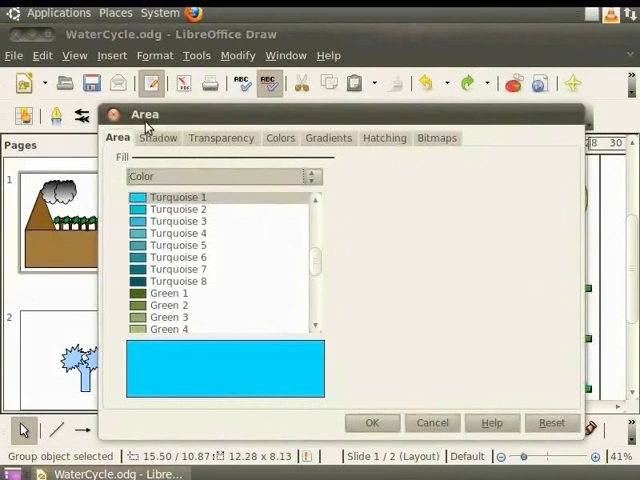
pyautogui.moveTo(448, 144)
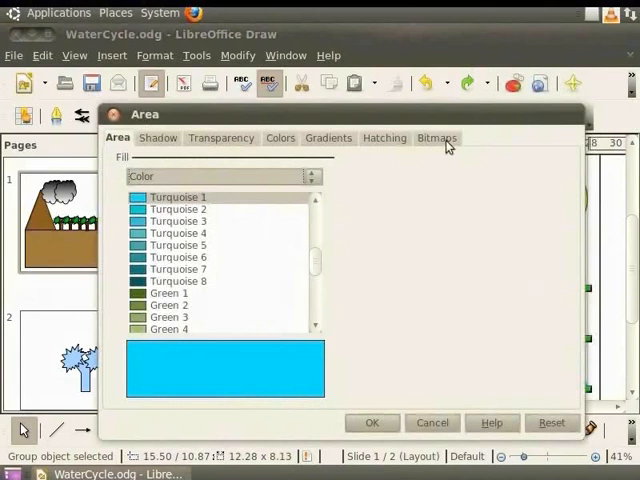
pyautogui.click(436, 136)
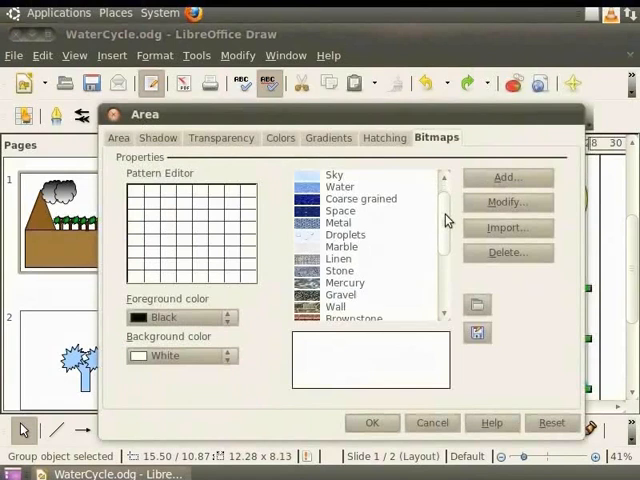
pyautogui.click(340, 188)
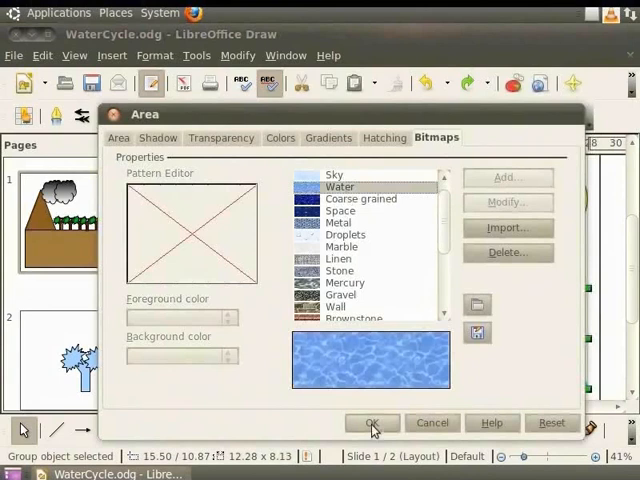
pyautogui.click(372, 422)
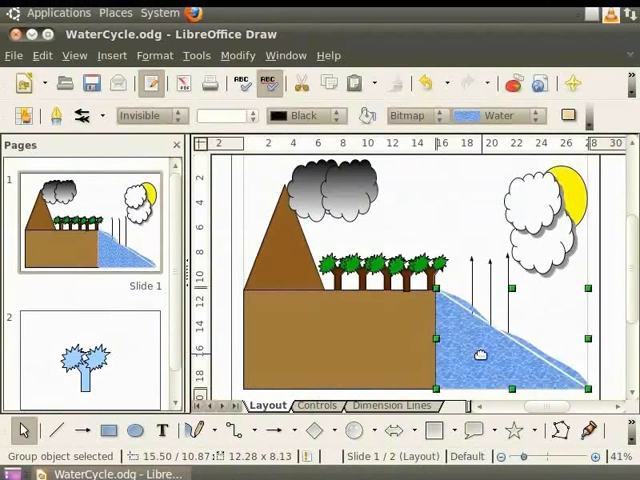
pyautogui.moveTo(436, 202)
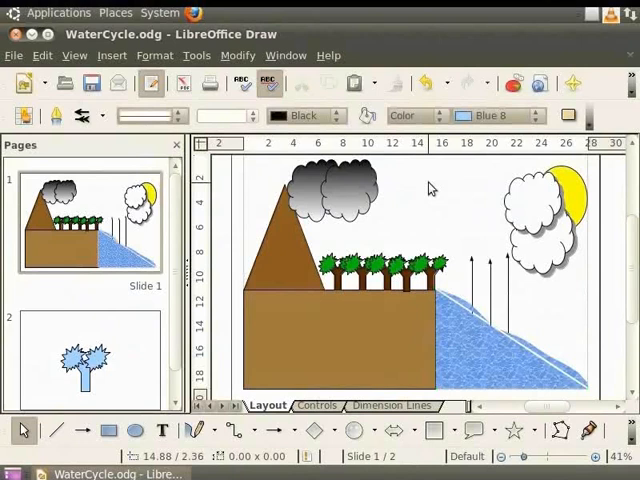
# Set the page background to solid Blue 8 in Page Setup, for this page only.
pyautogui.rightClick(430, 188)
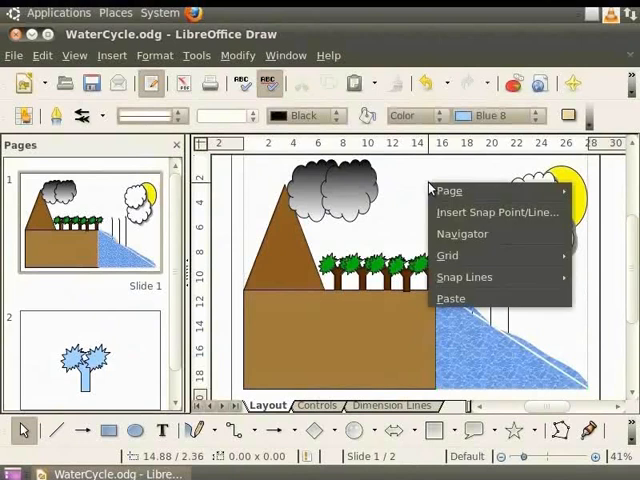
pyautogui.moveTo(448, 192)
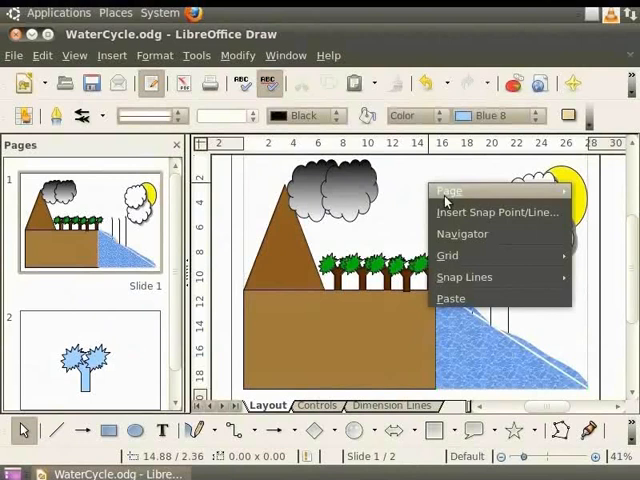
pyautogui.moveTo(448, 190)
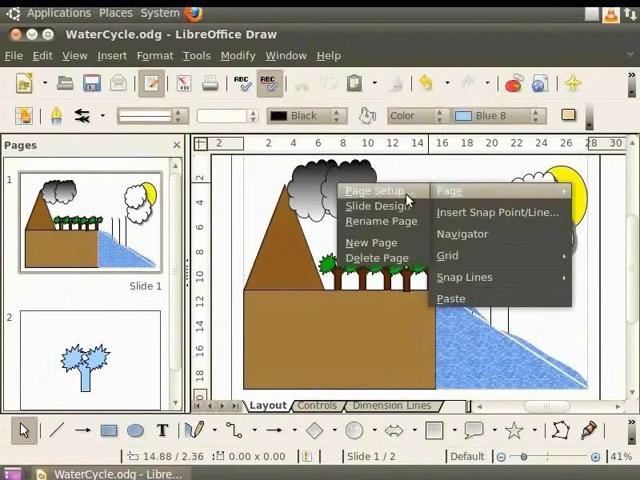
pyautogui.click(372, 190)
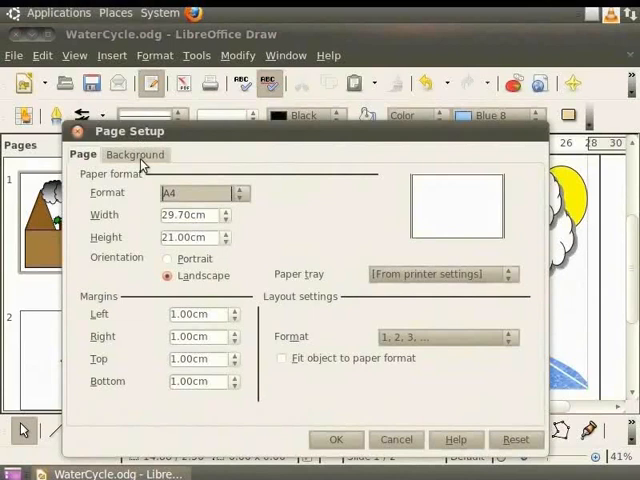
pyautogui.click(136, 152)
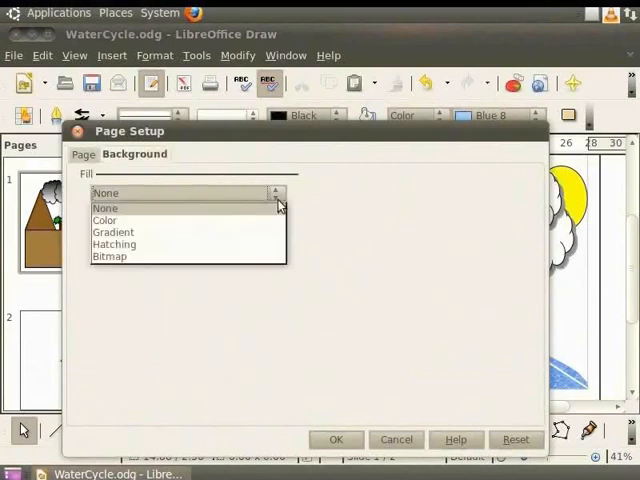
pyautogui.click(104, 220)
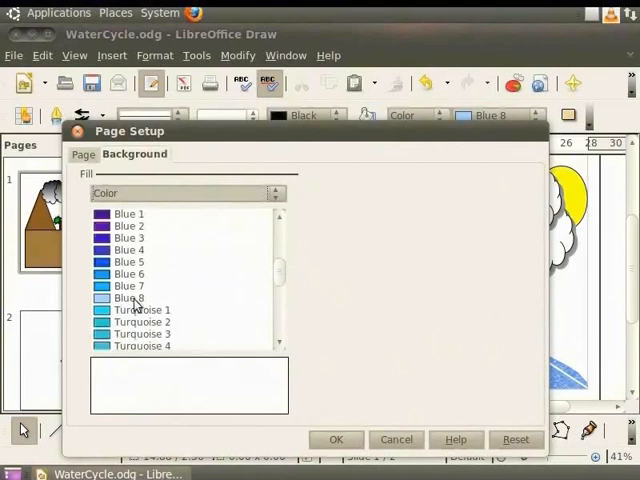
pyautogui.click(336, 440)
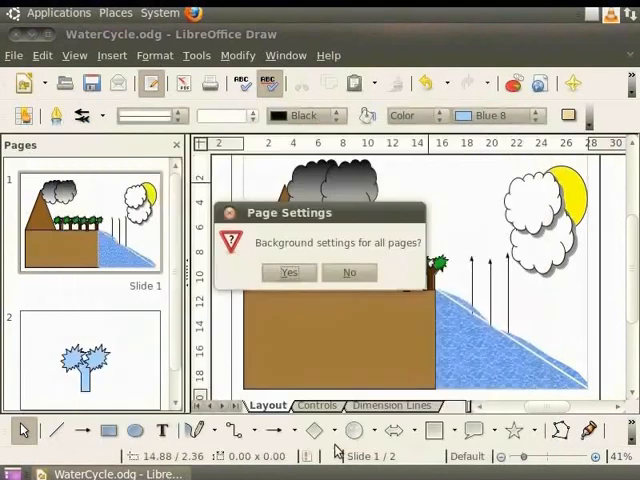
pyautogui.moveTo(290, 360)
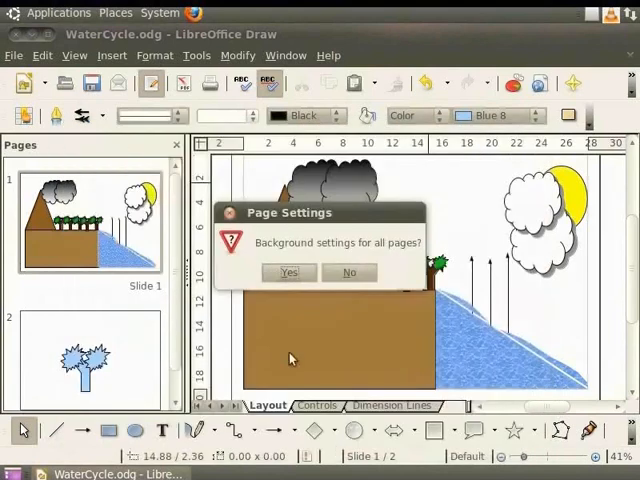
pyautogui.moveTo(406, 252)
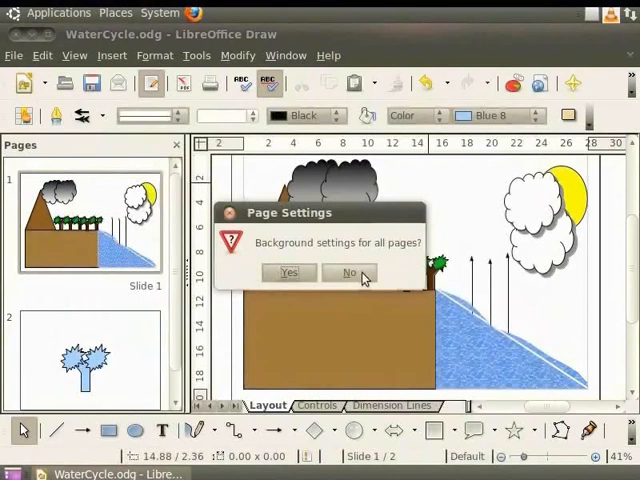
pyautogui.click(348, 272)
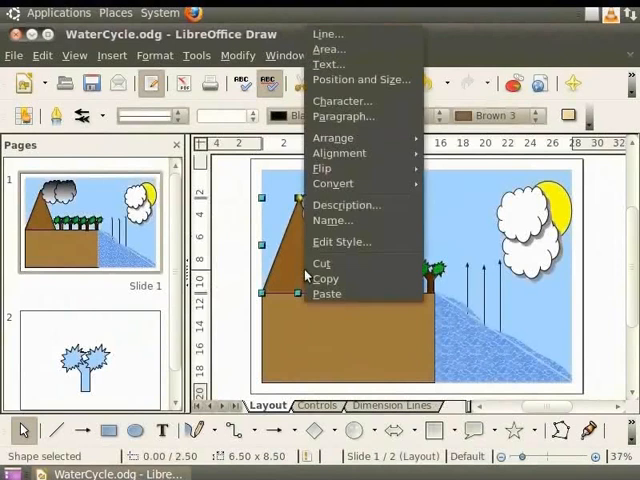
# Set the tall left-hand shape's area fill to None and confirm.
pyautogui.click(330, 48)
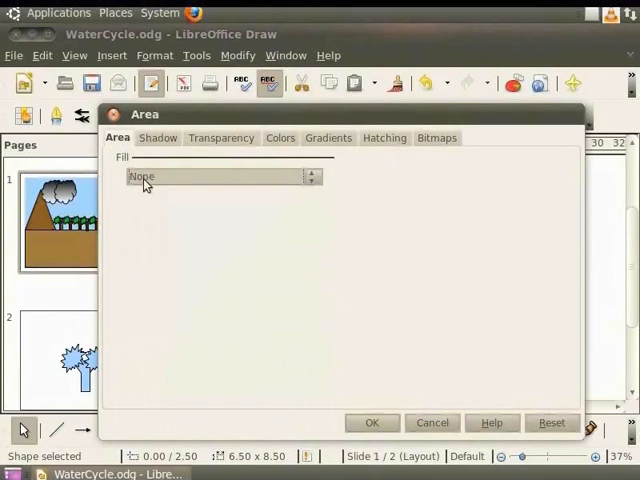
pyautogui.moveTo(376, 430)
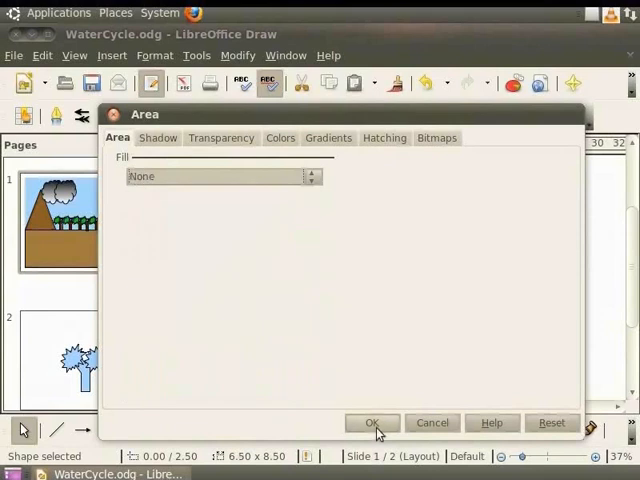
pyautogui.click(372, 422)
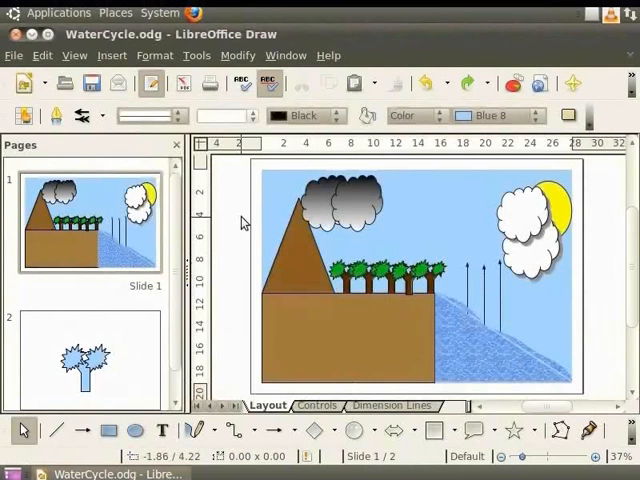
pyautogui.click(154, 56)
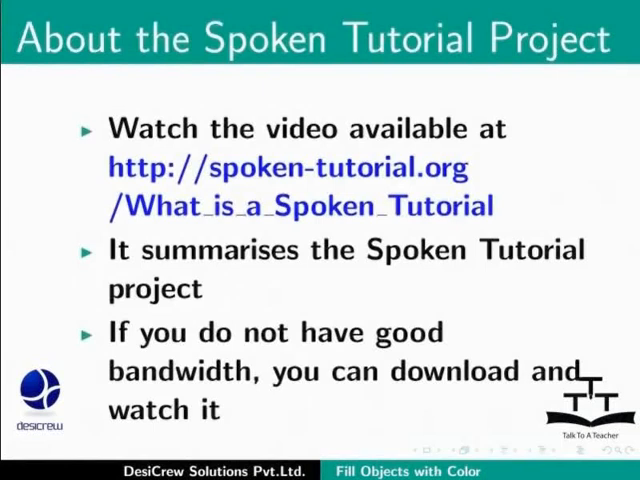
# Advance from the Spoken Tutorial slide to the Acknowledgements slide.
pyautogui.press('Right')
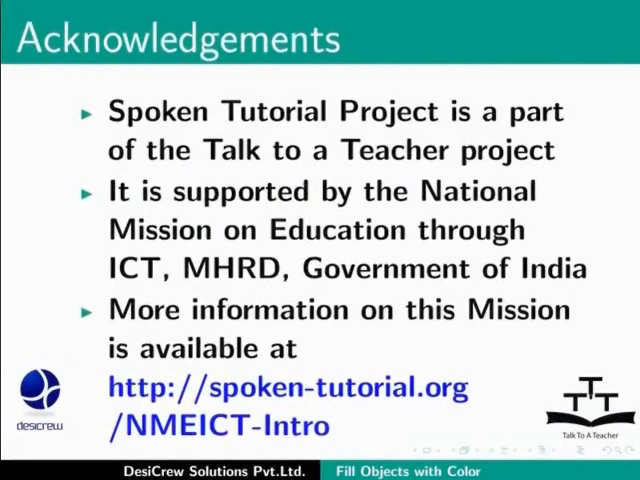